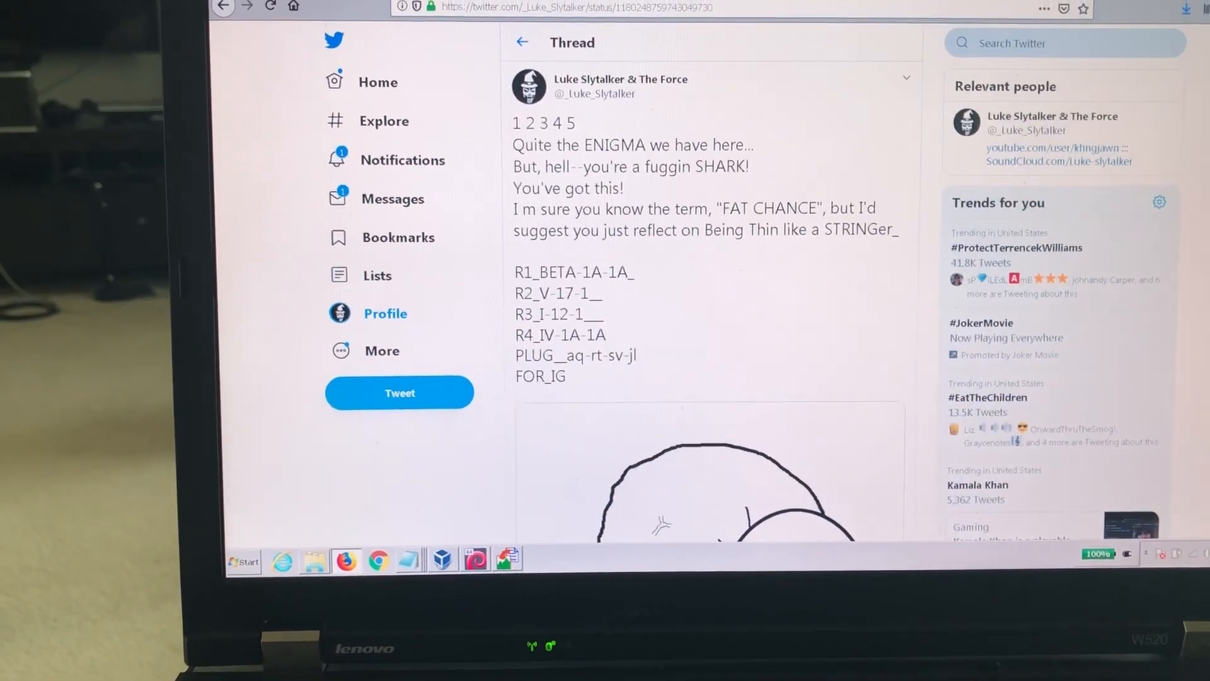
Bring up the save options for the drawing attached to the ENIGMA puzzle tweet.
right_click(687, 254)
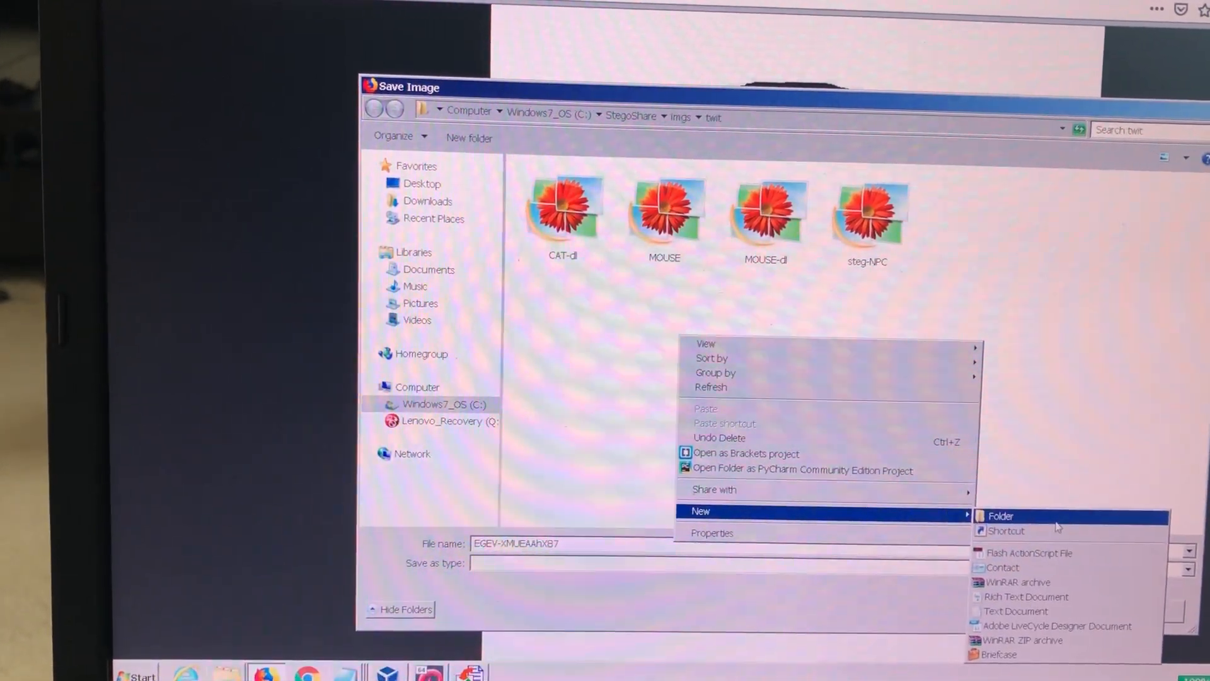
Create a folder named new inside twit and save the tweet image there.
left_click(1001, 515)
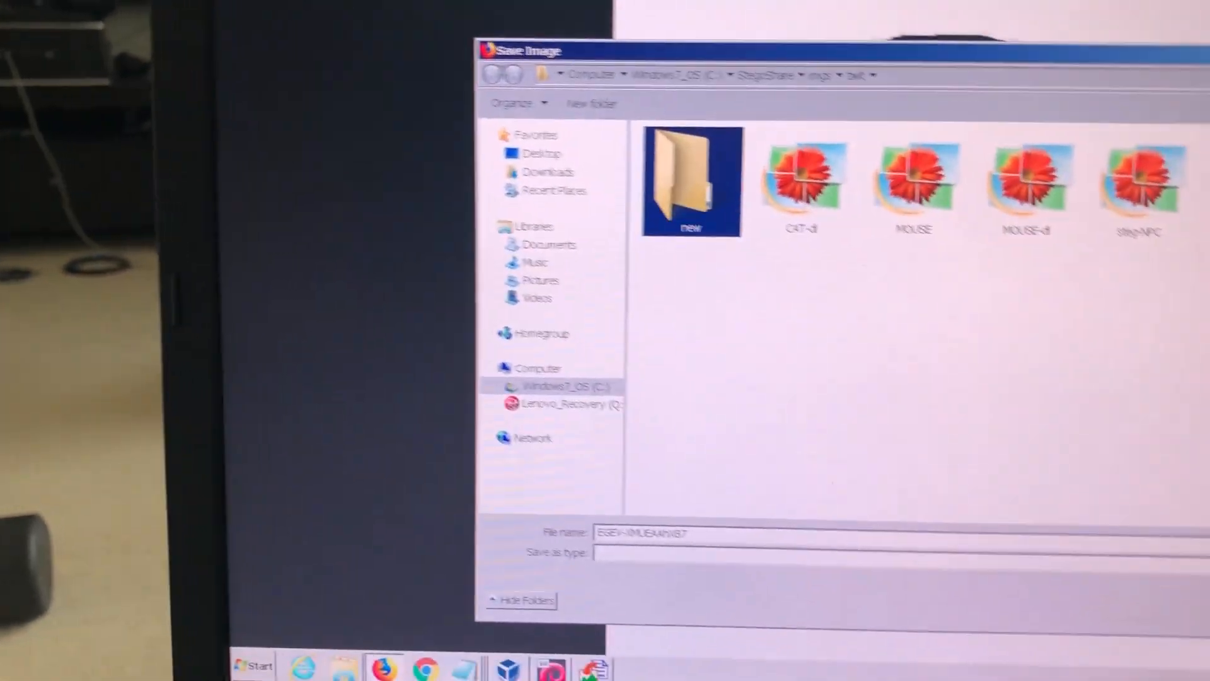
double_click(691, 182)
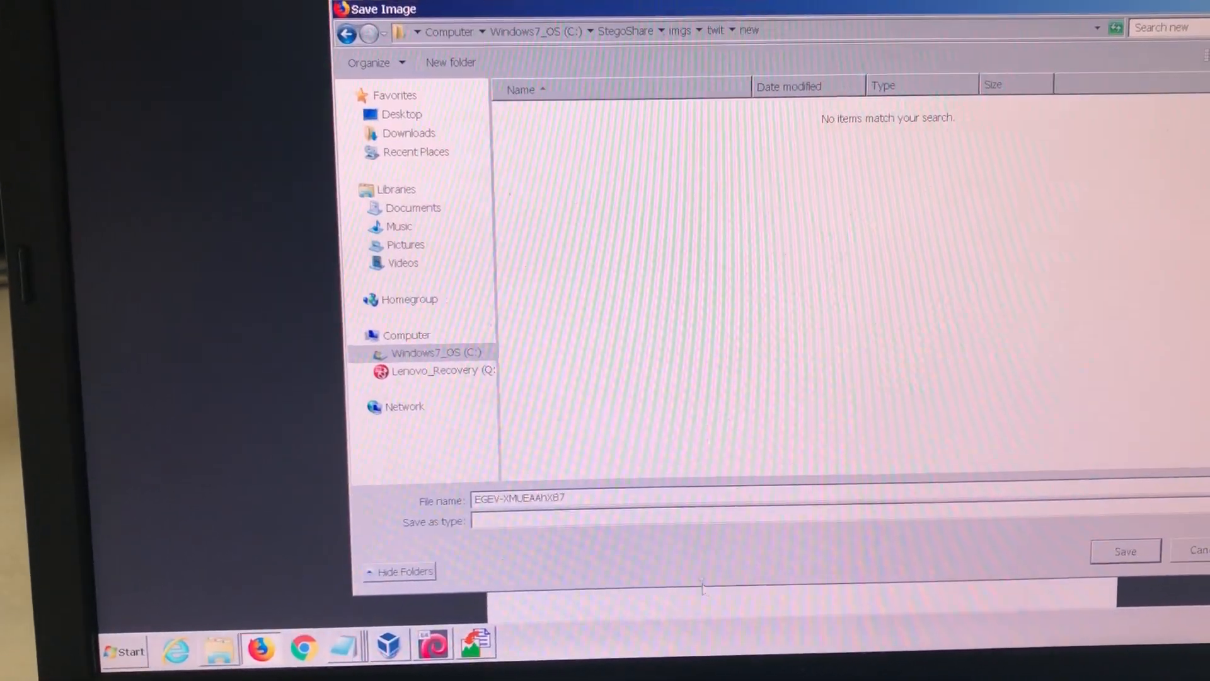
left_click(1123, 551)
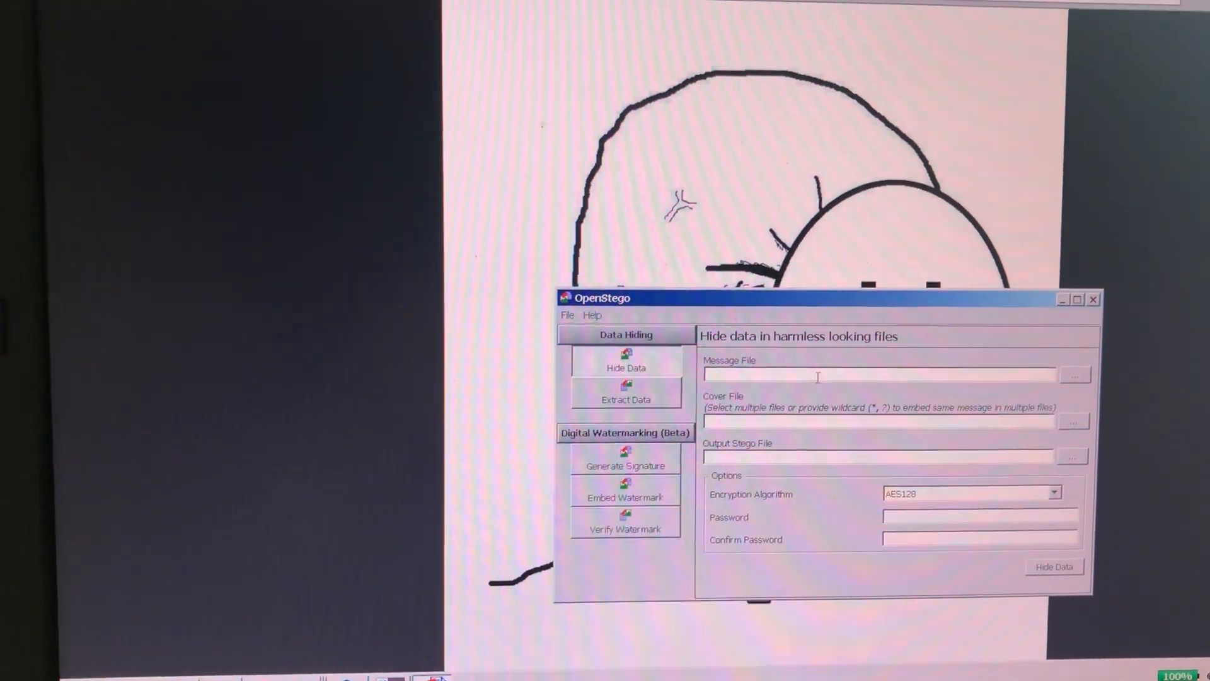
Extract hidden data from the saved tweet PNG into the new folder, producing enigma.txt.
left_click(625, 399)
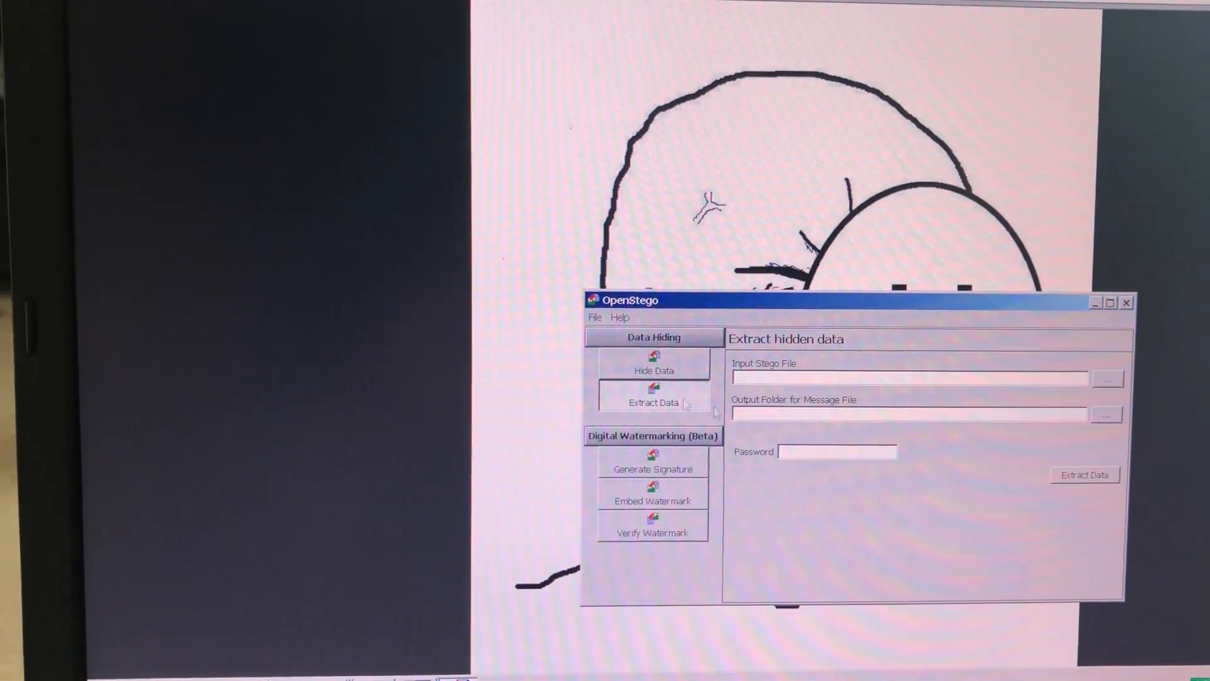
left_click(1108, 379)
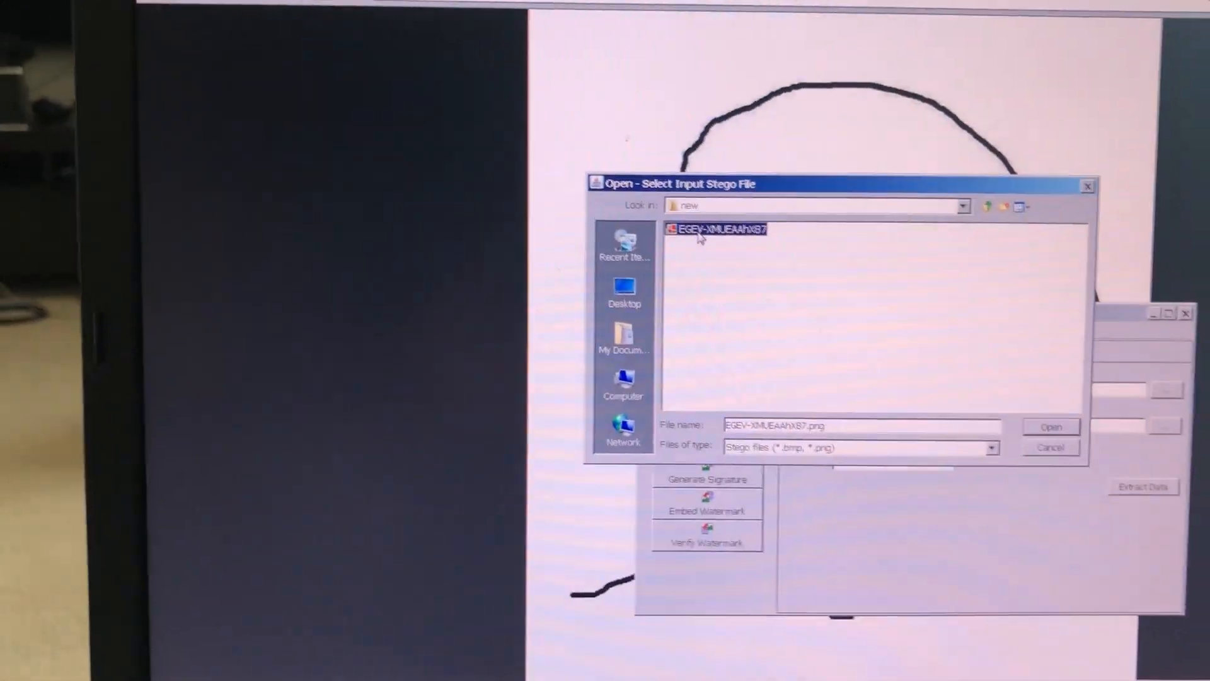
left_click(1050, 426)
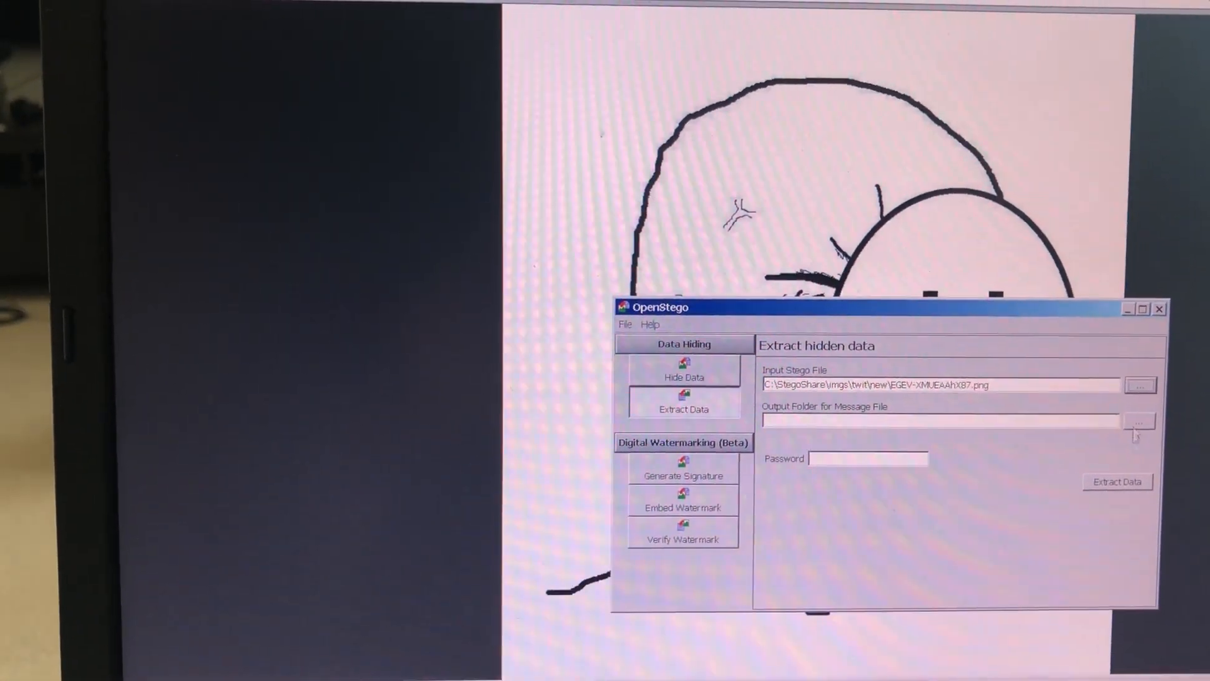
left_click(1140, 422)
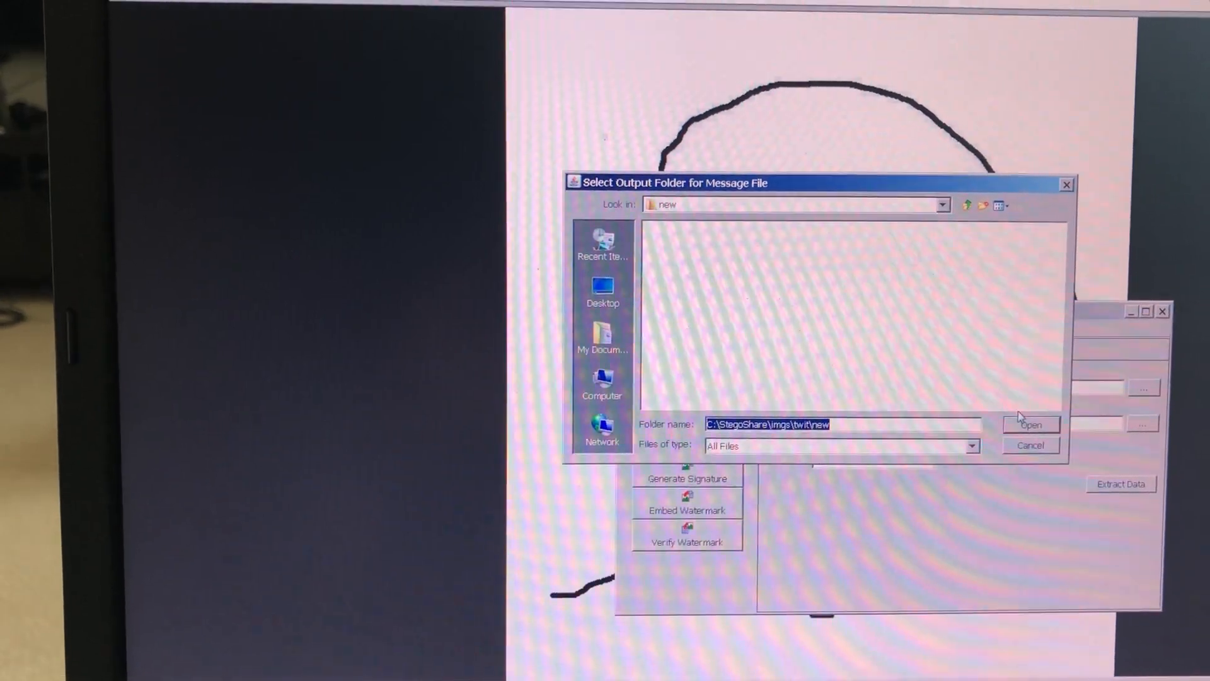
left_click(1030, 425)
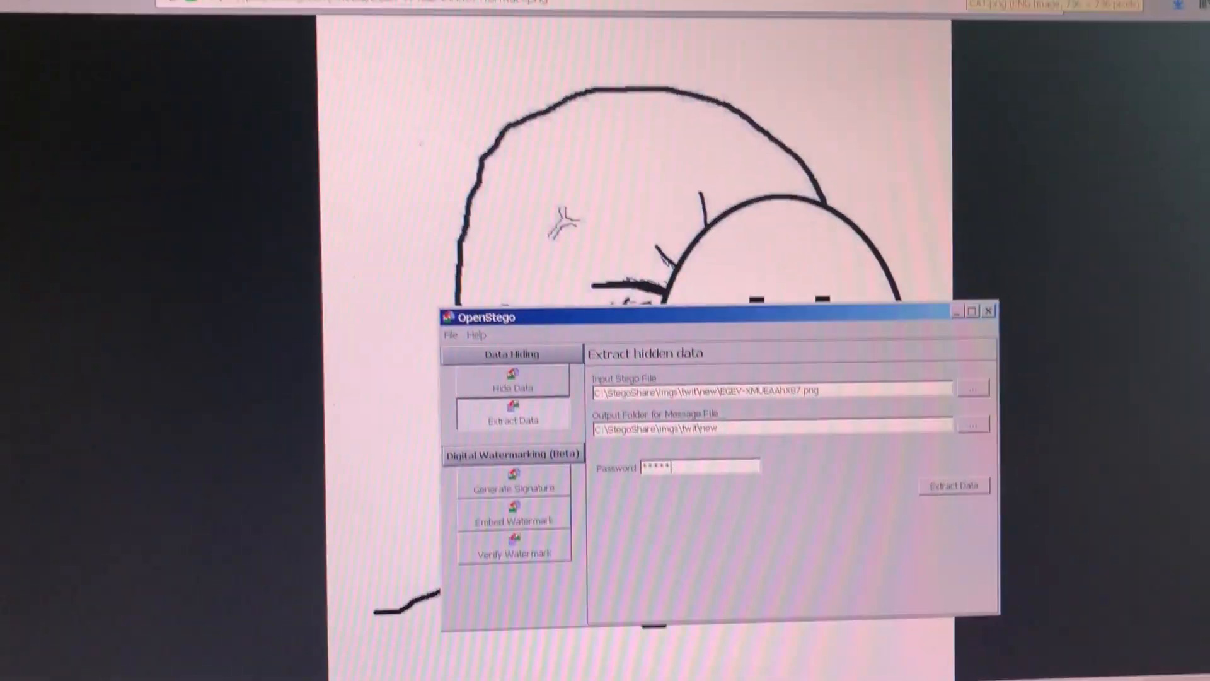
left_click(954, 484)
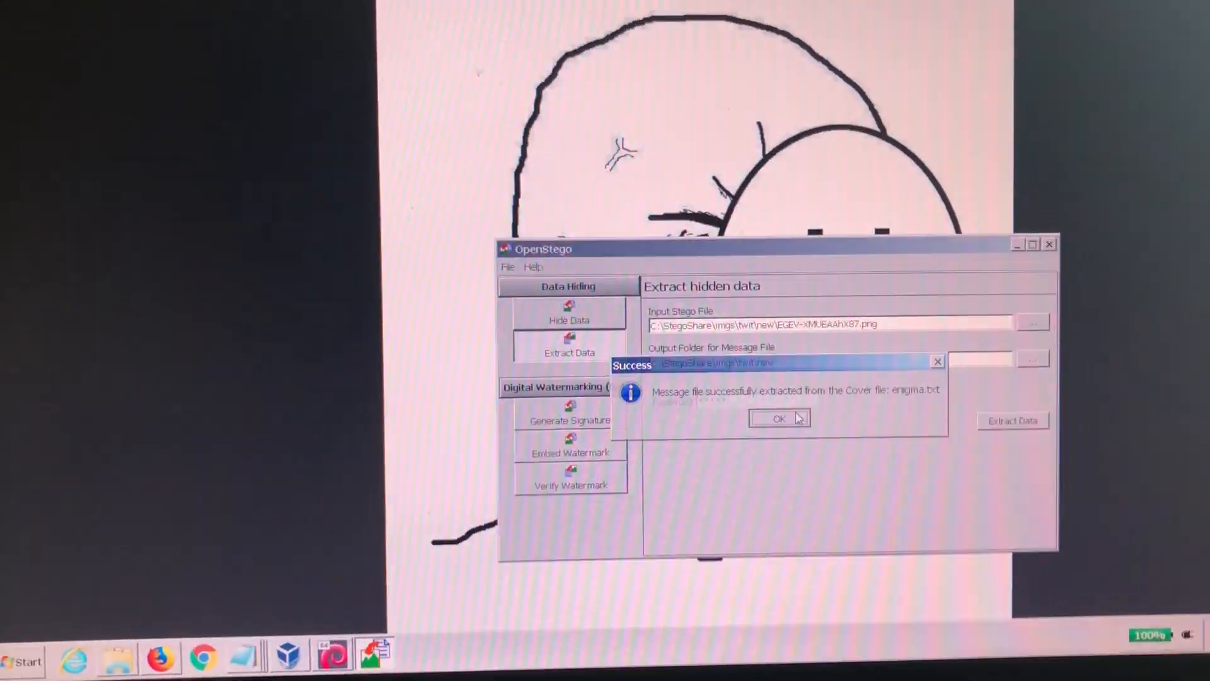
Dismiss the success message and view enigma.txt's ciphertext letter groups.
left_click(777, 418)
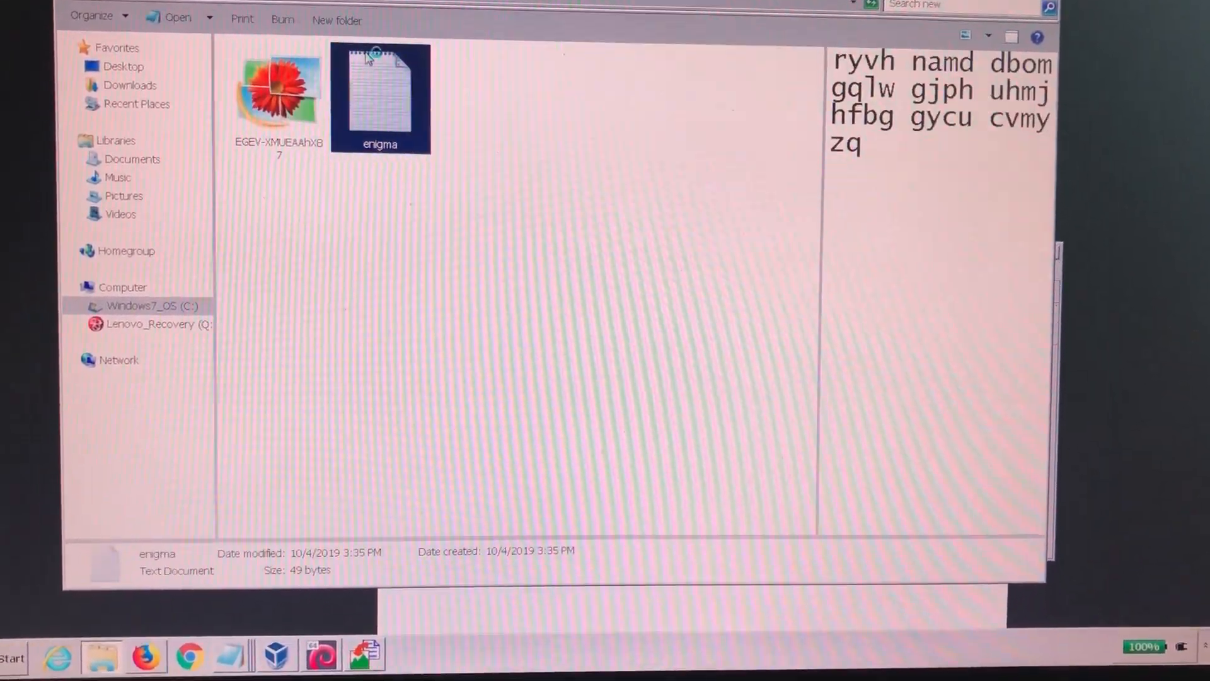
double_click(380, 99)
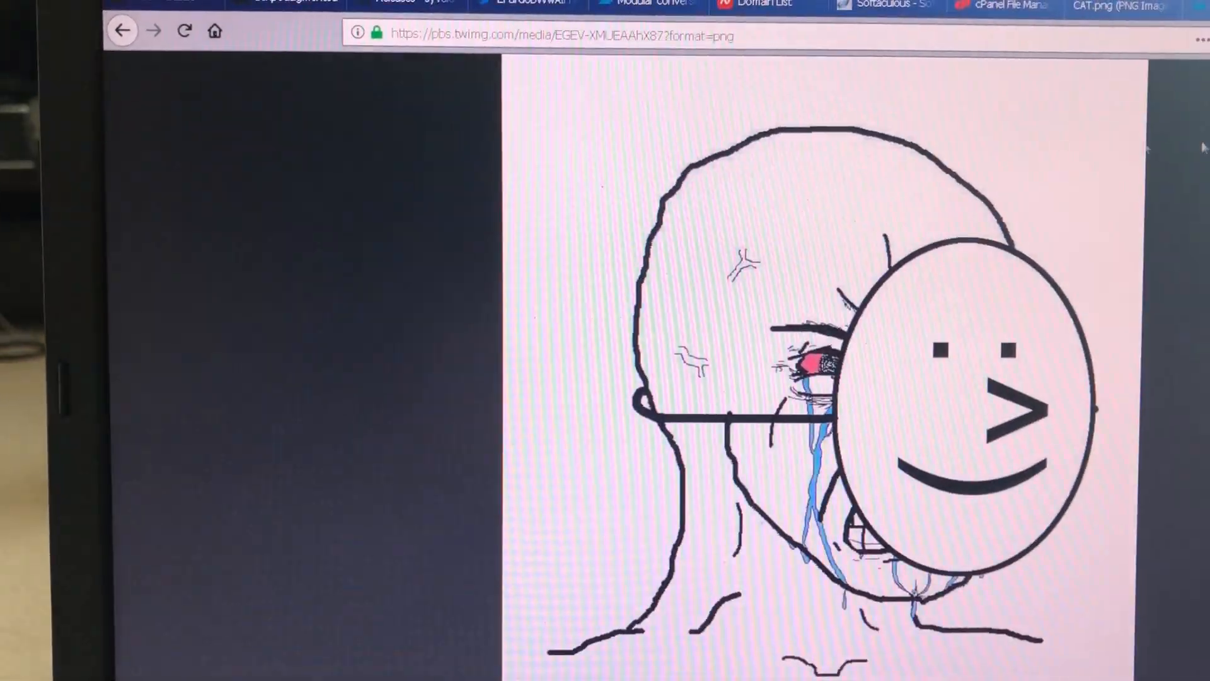
Go back from the full-size drawing to the ENIGMA puzzle tweet thread.
left_click(121, 30)
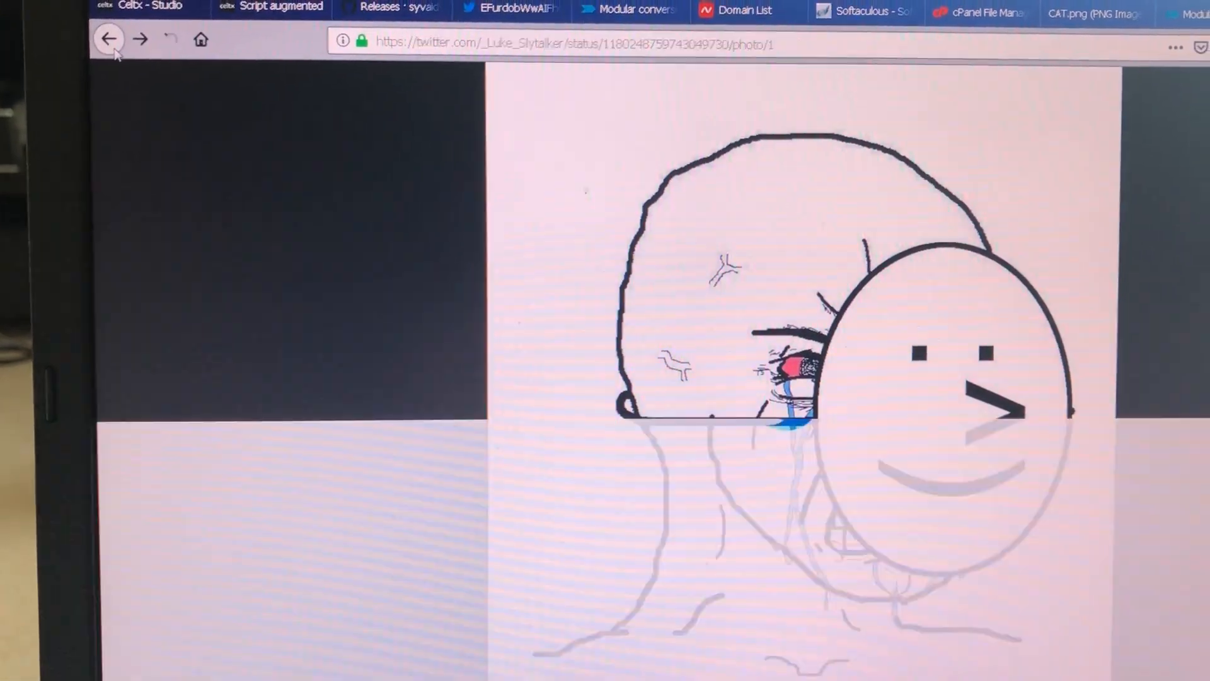
left_click(109, 39)
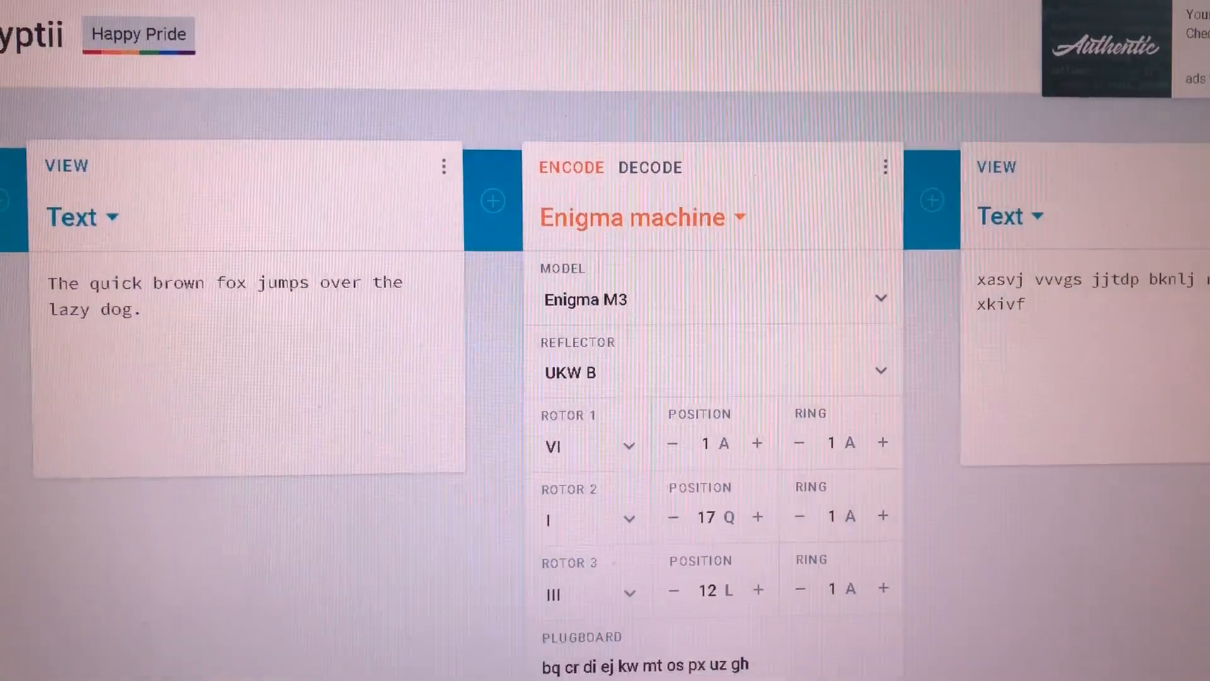
Replace the Enigma M3 sample input with the extracted ciphertext letters for decoding.
scroll("down", 3)
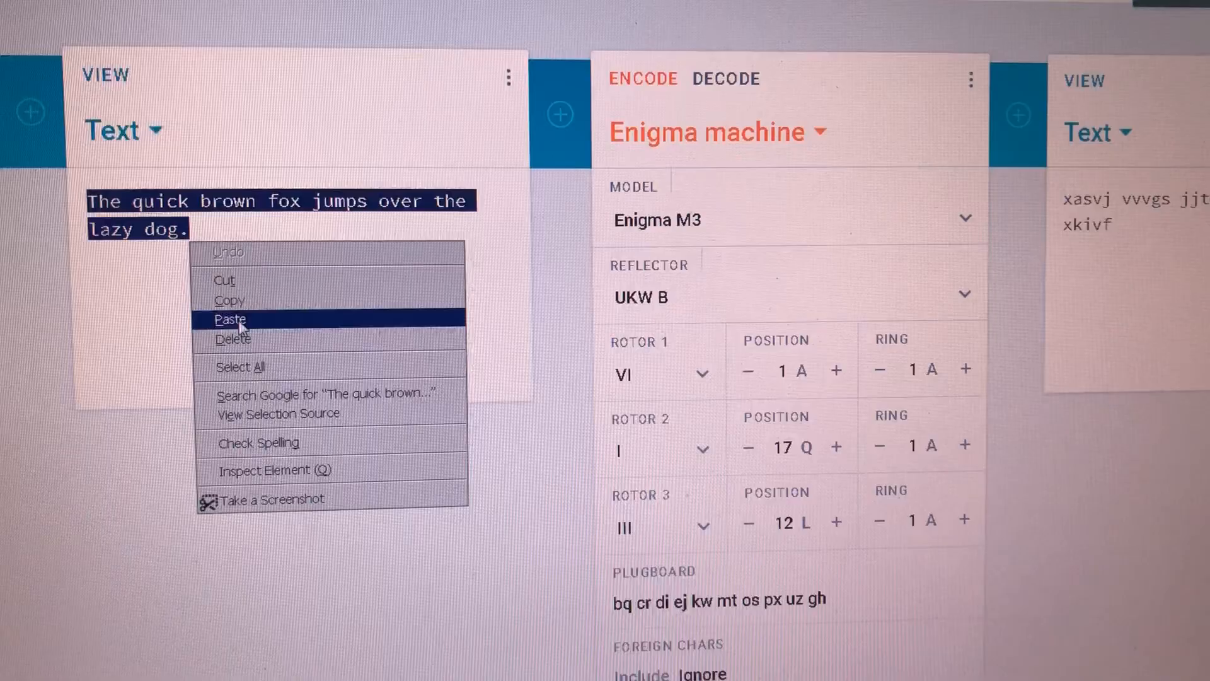
left_click(229, 318)
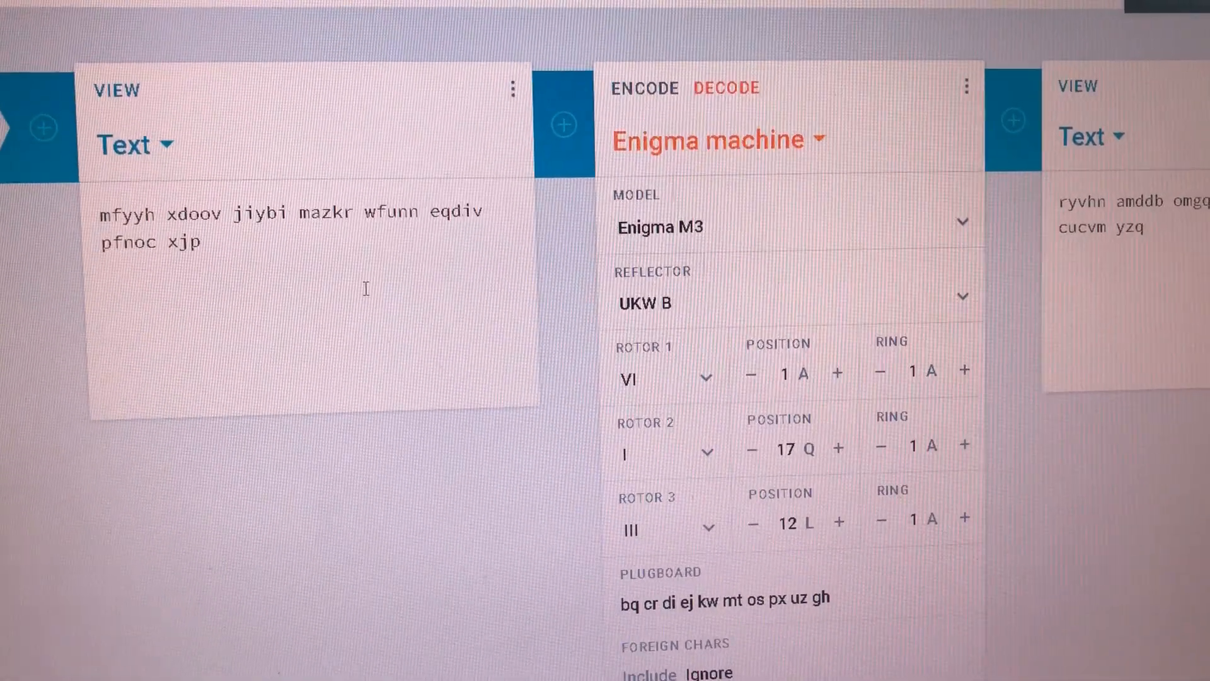
right_click(309, 232)
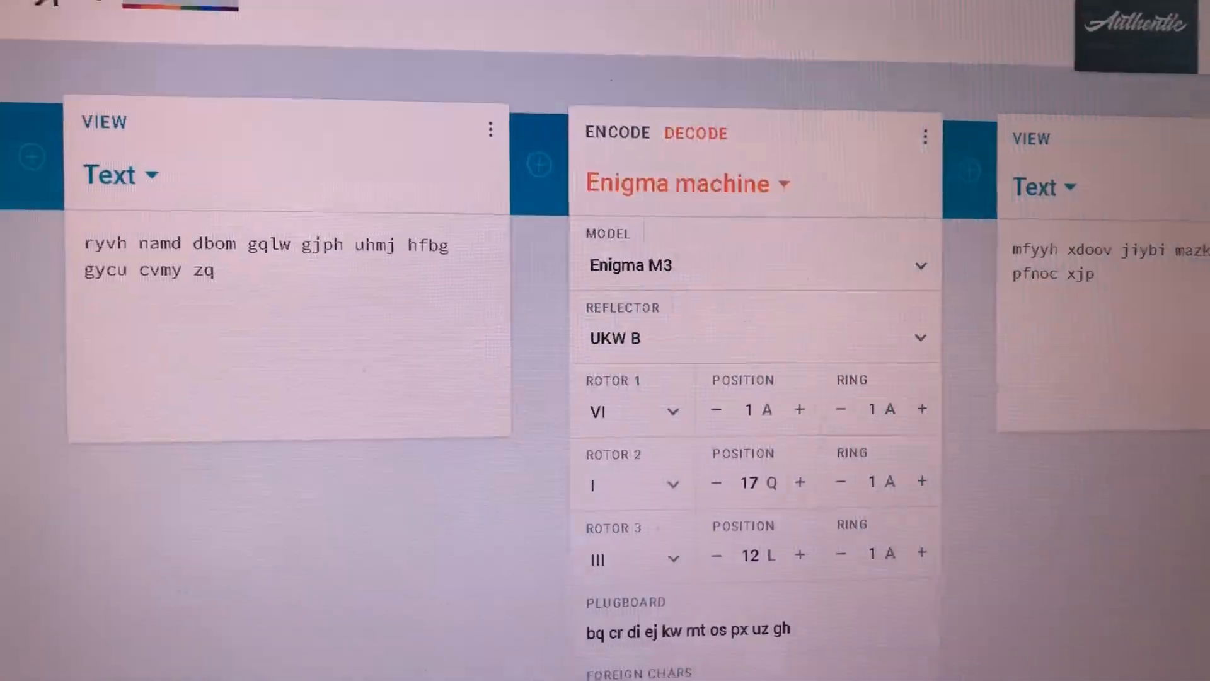
Switch the decoder model to Enigma M4 "Shark" with thin B reflector and Beta first rotor.
left_click(760, 264)
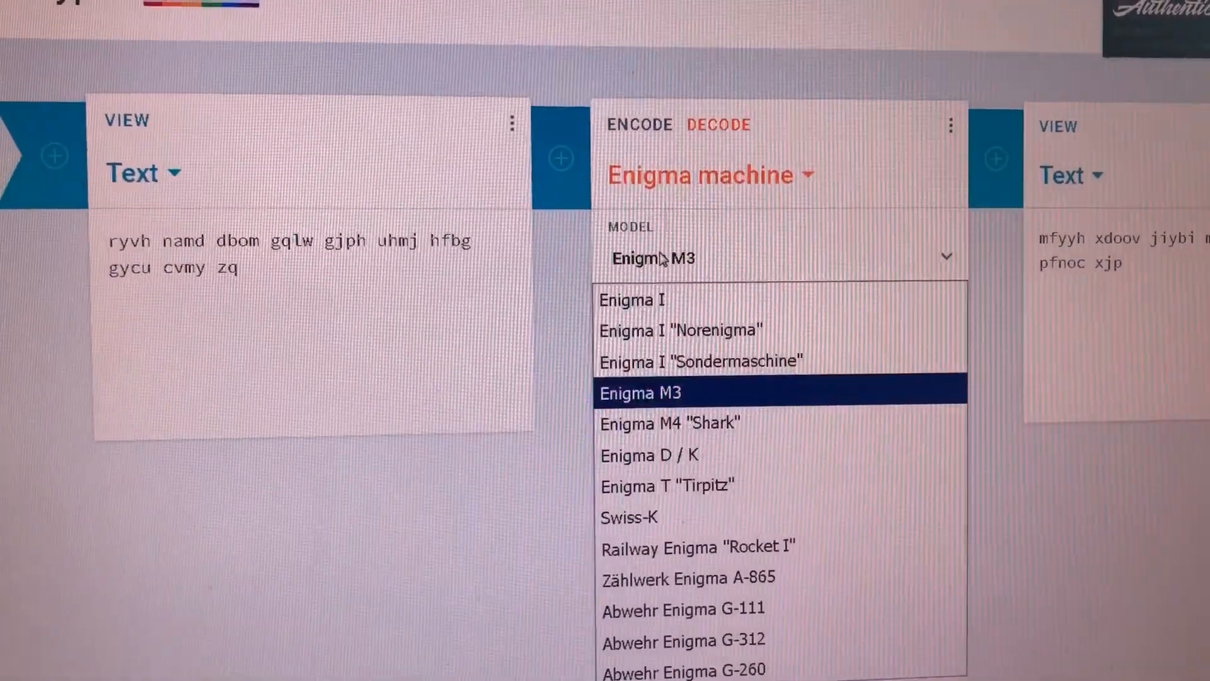
left_click(668, 423)
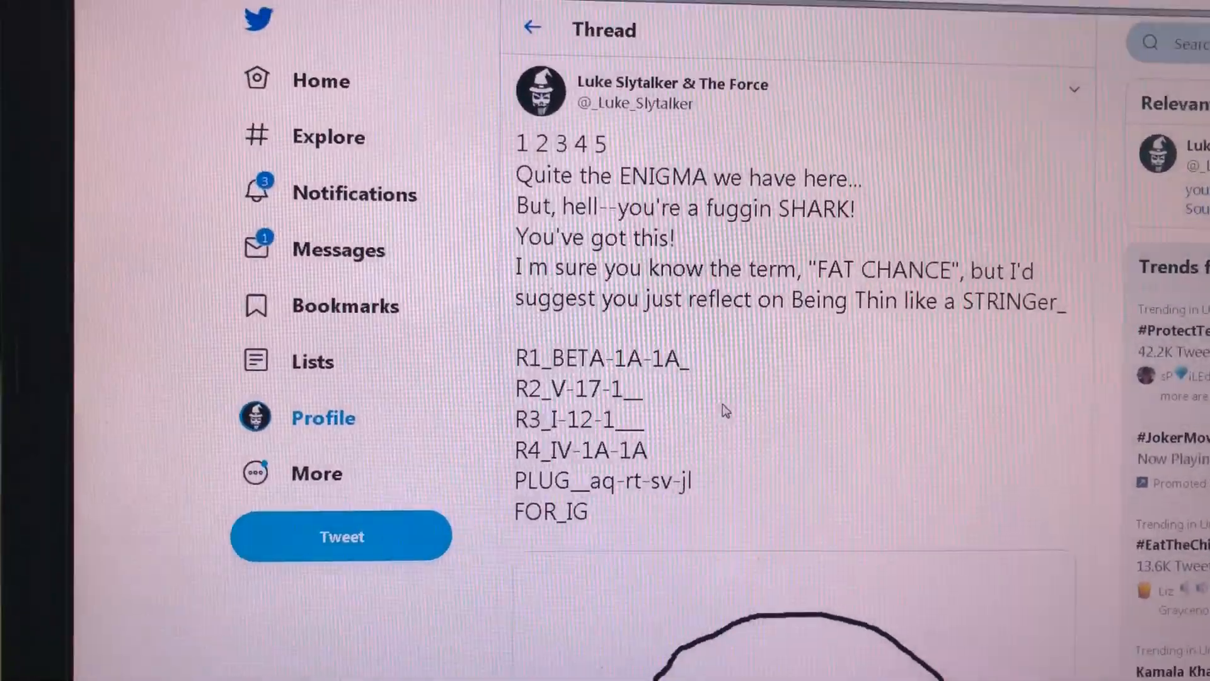
scroll("down", 3)
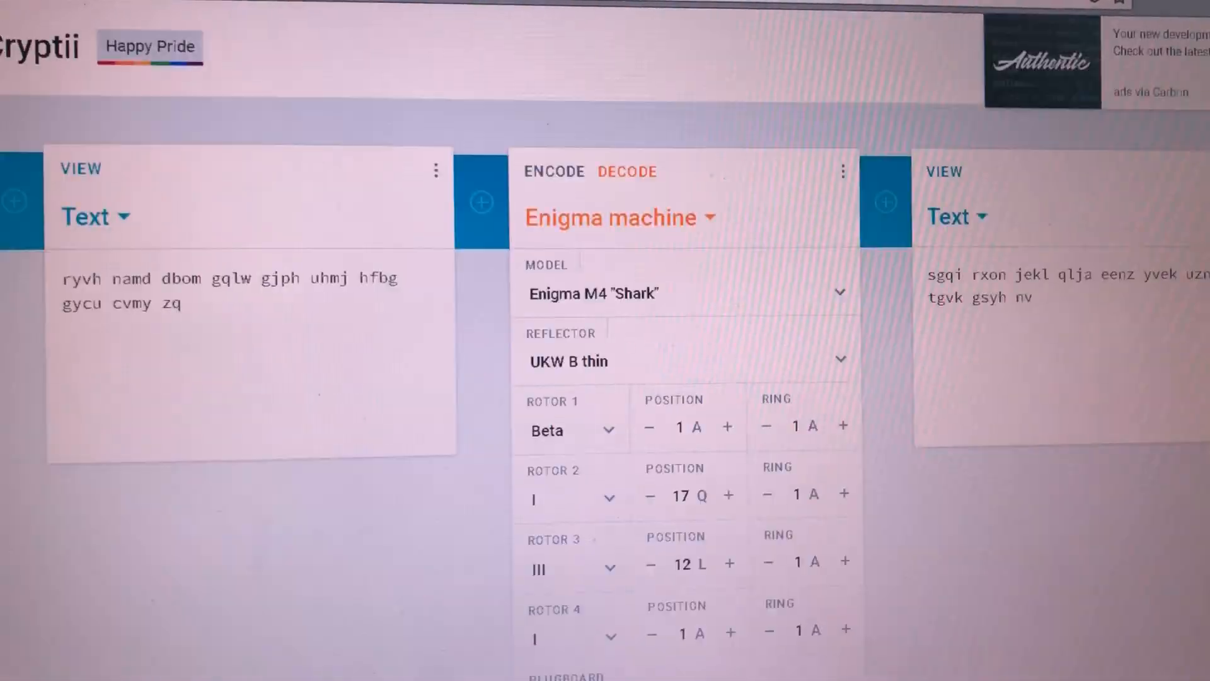
scroll("down", 3)
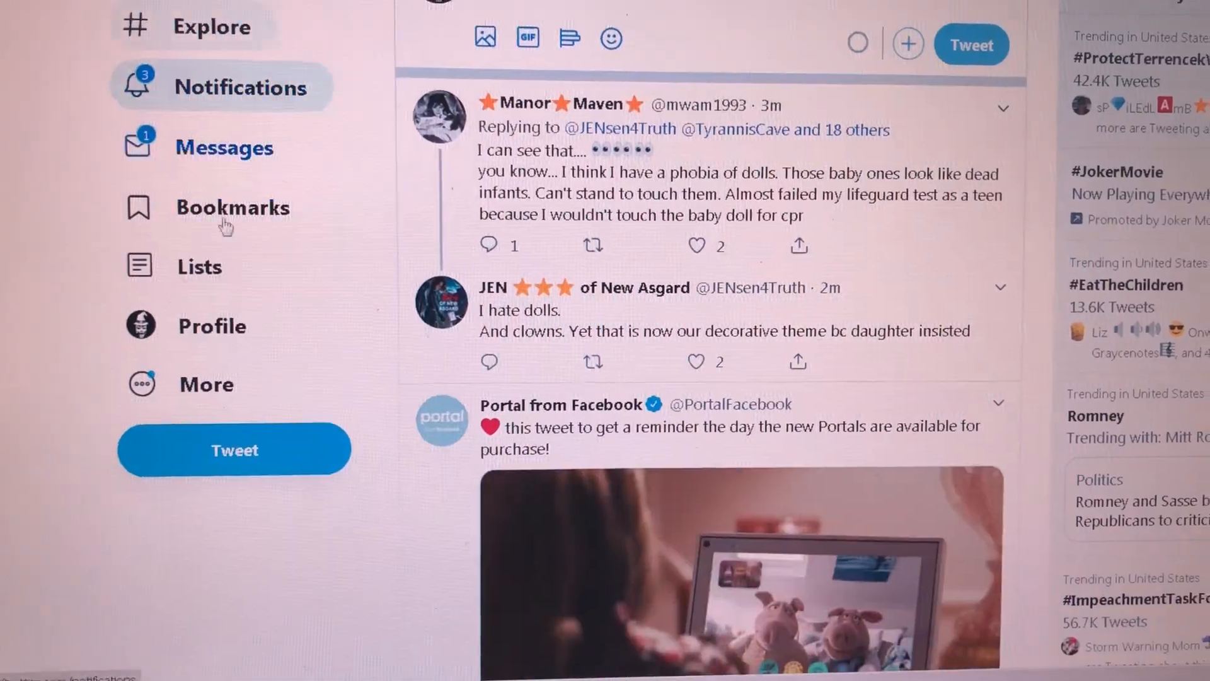
Browse the author's profile tweets down to the 'Quite the ENIGMA' rotor and plugboard settings.
left_click(212, 325)
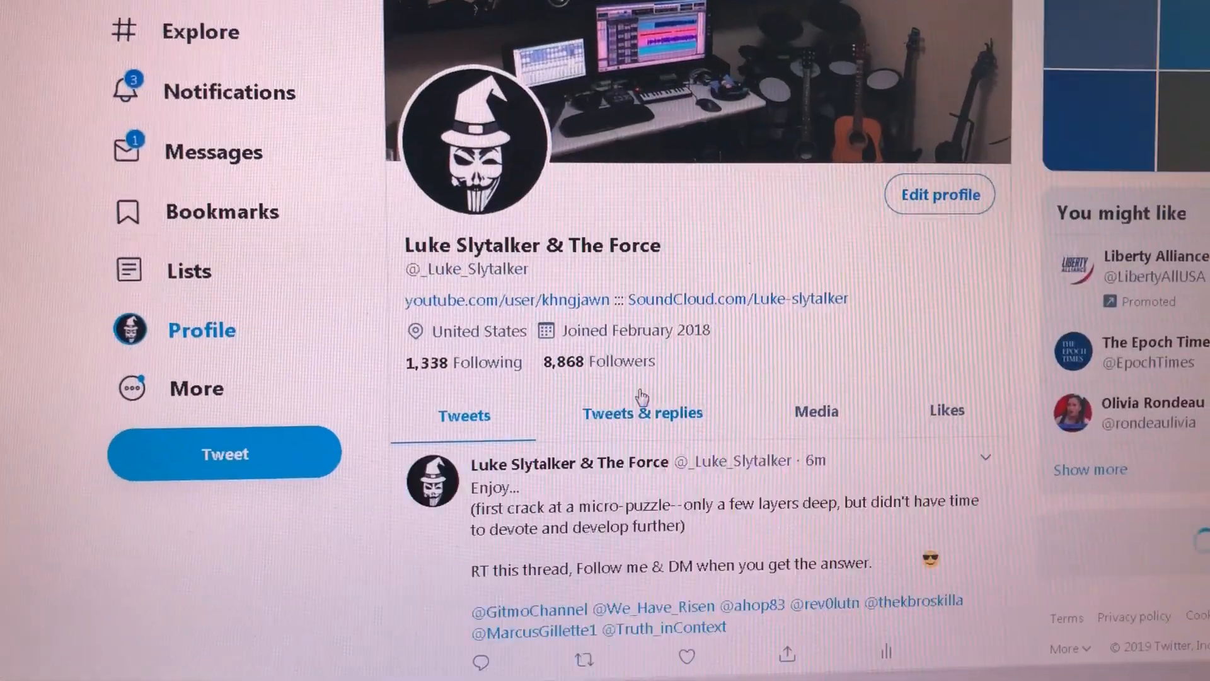
left_click(617, 501)
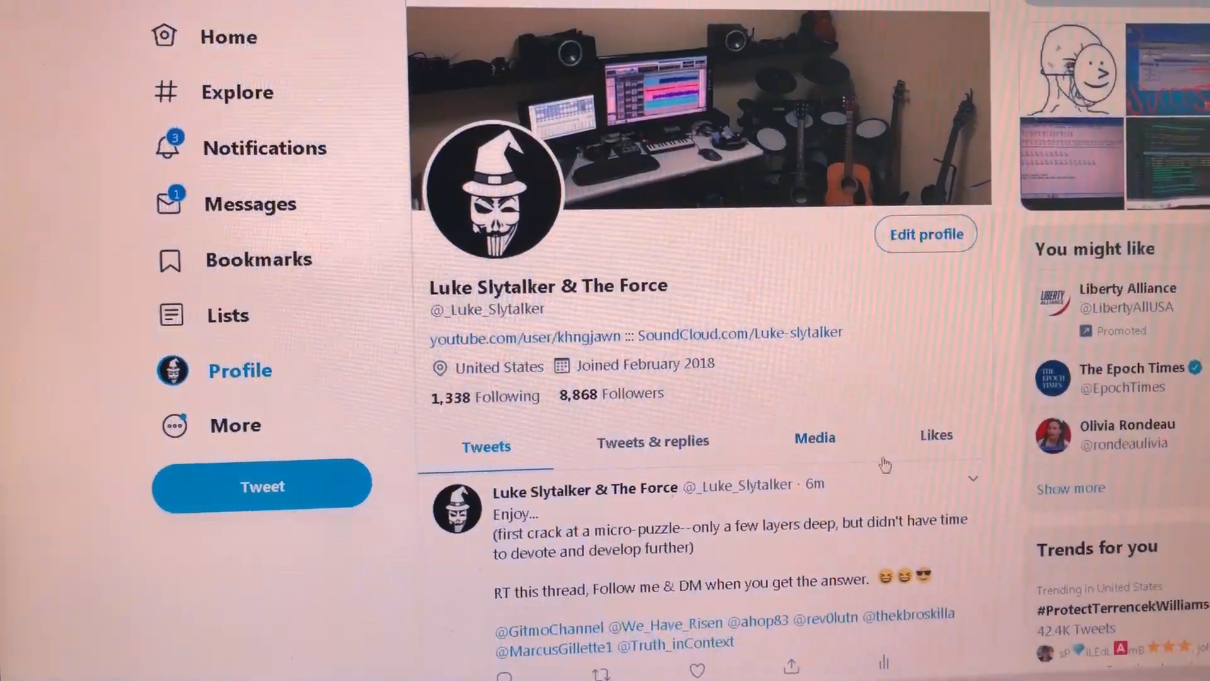
scroll("down", 3)
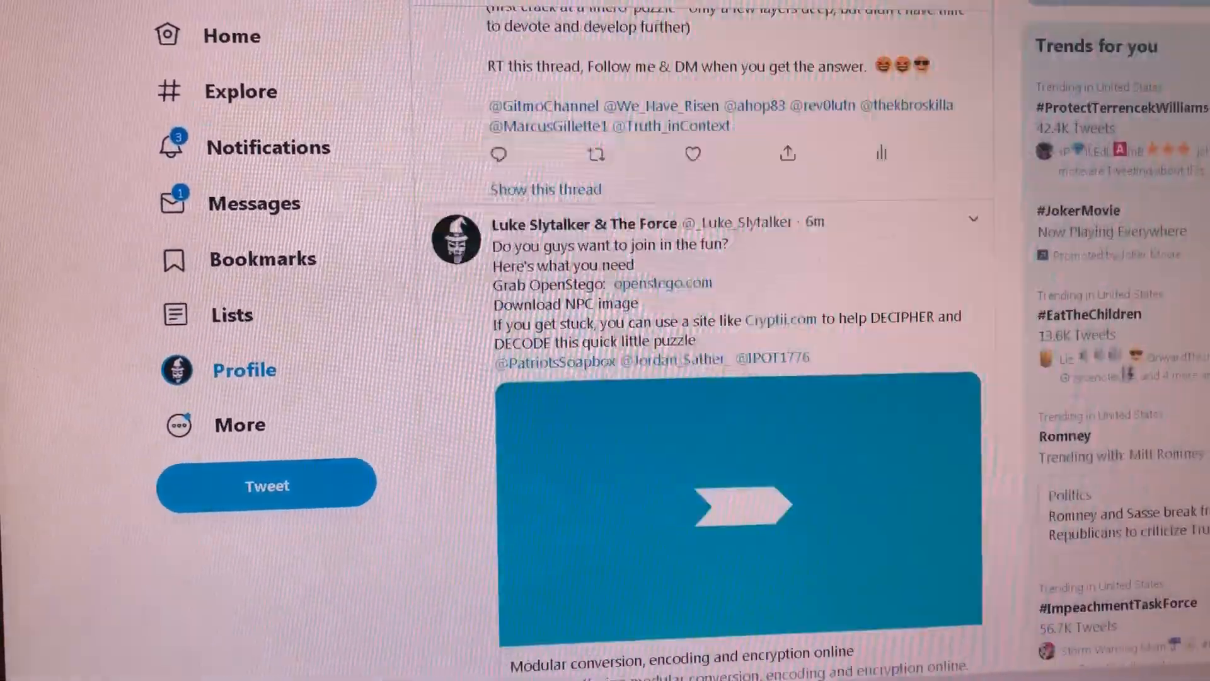
scroll("down", 3)
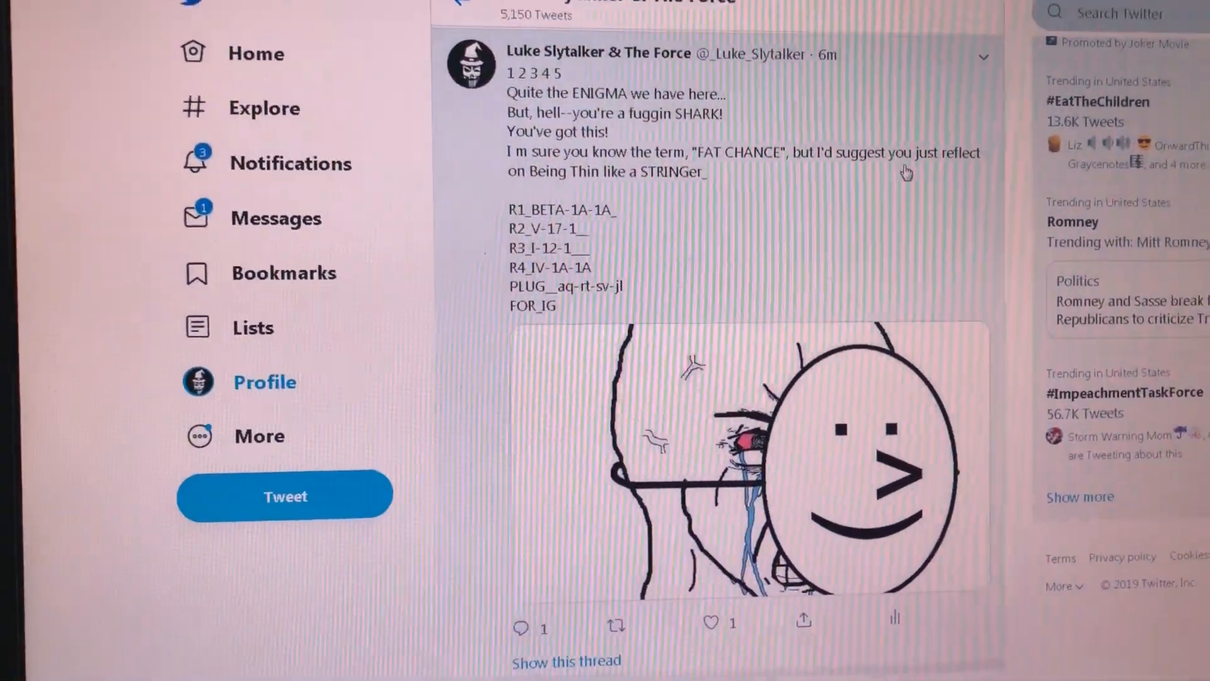
scroll("down", 3)
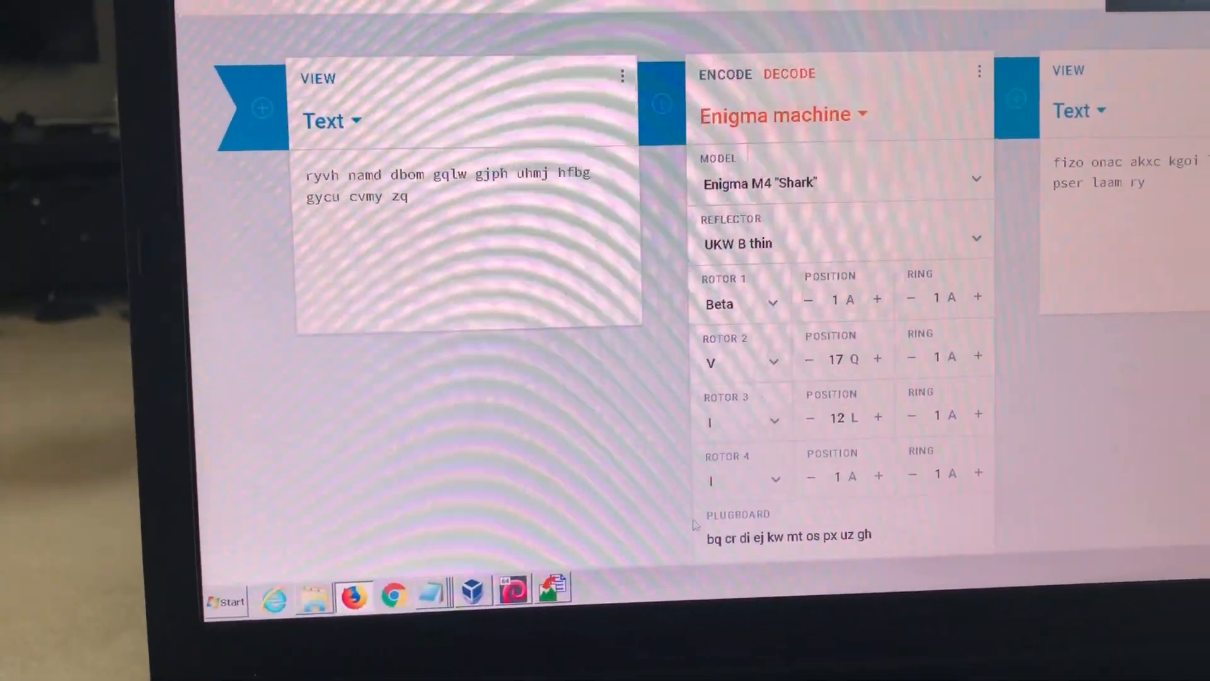
Set rotor 4 to IV and the plugboard to aq-rt-sv-jl, decoding the message.
left_click(741, 304)
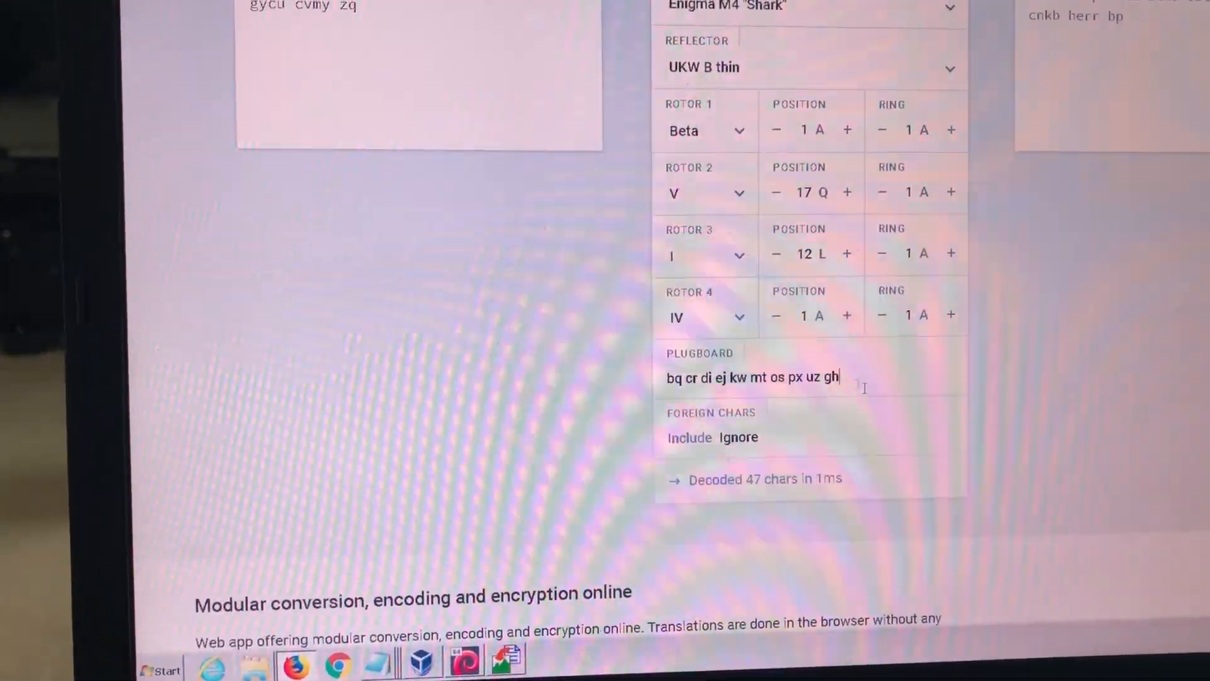
type("aq-rt-sv-jl")
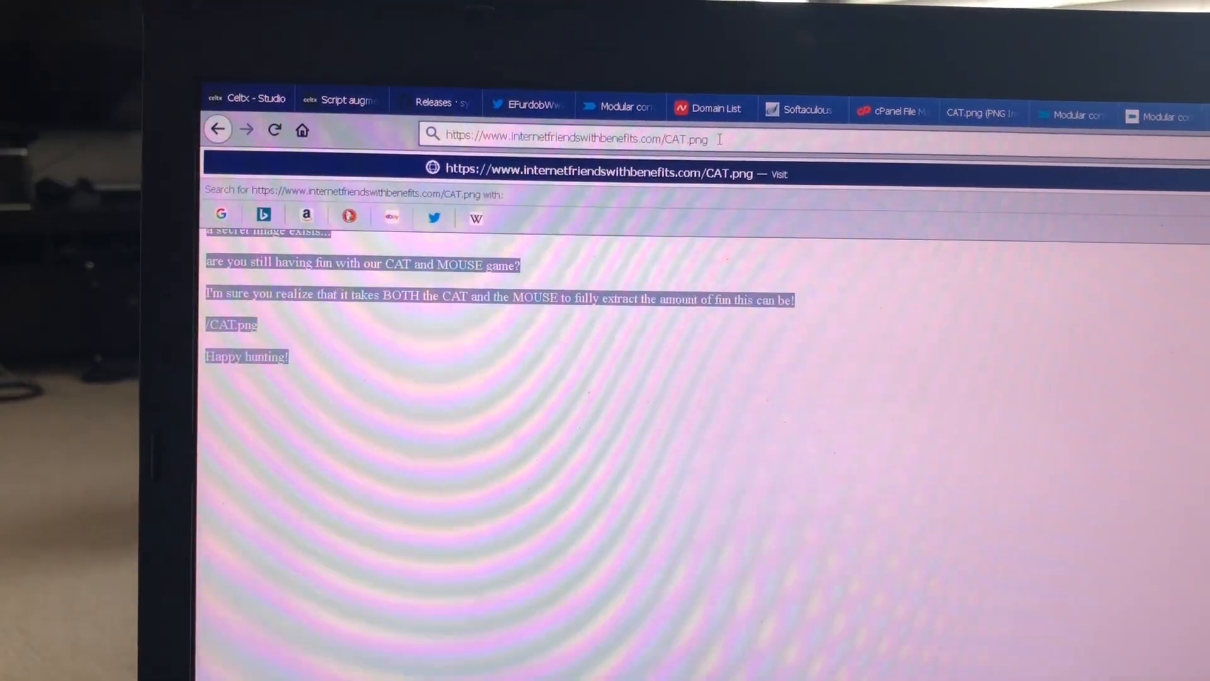
Load CAT.png from the website and save a copy of the cat image.
key("Enter")
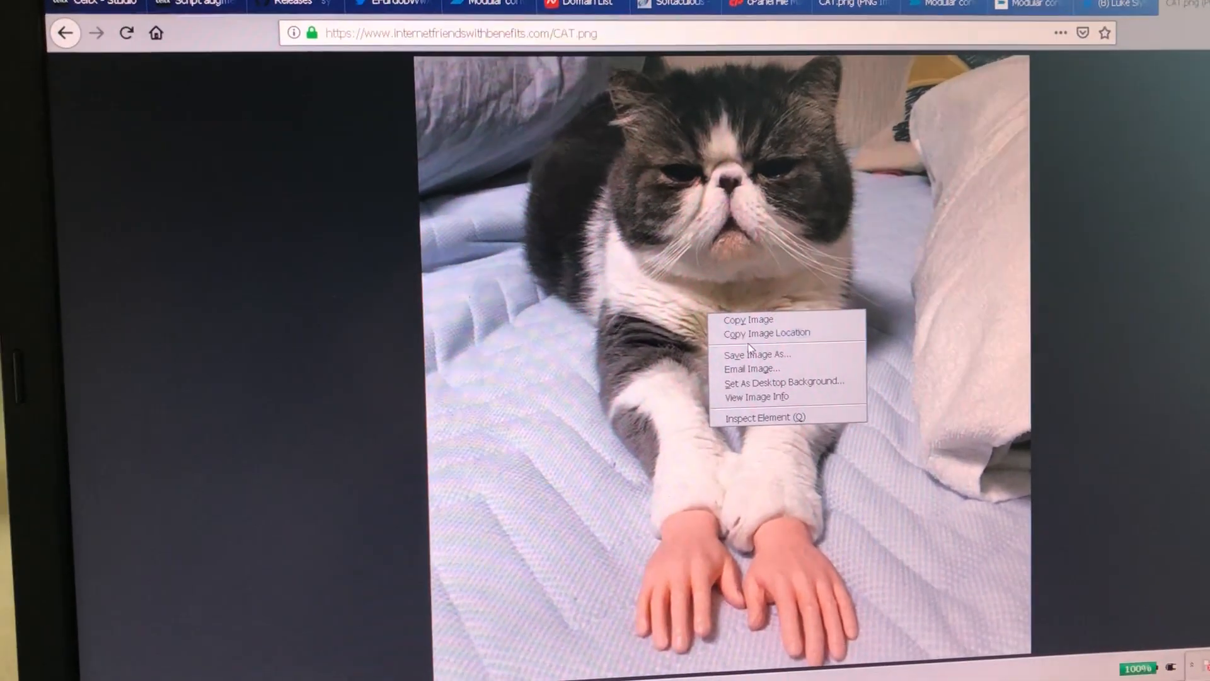
left_click(757, 354)
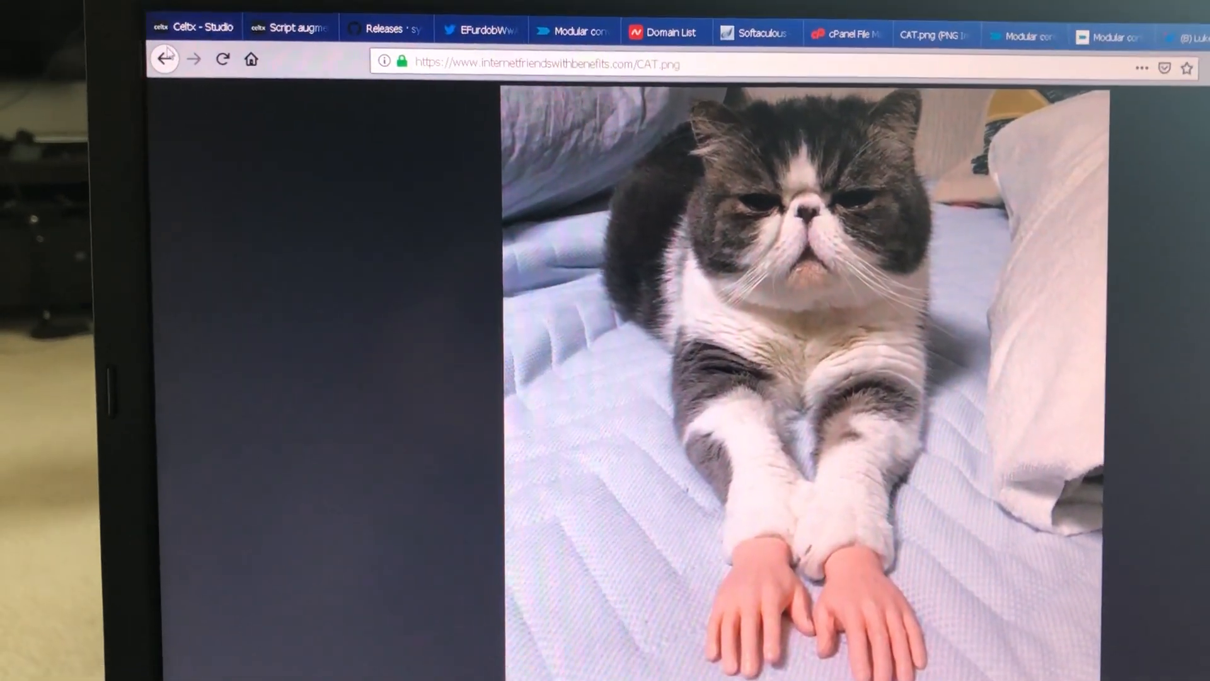
left_click(163, 59)
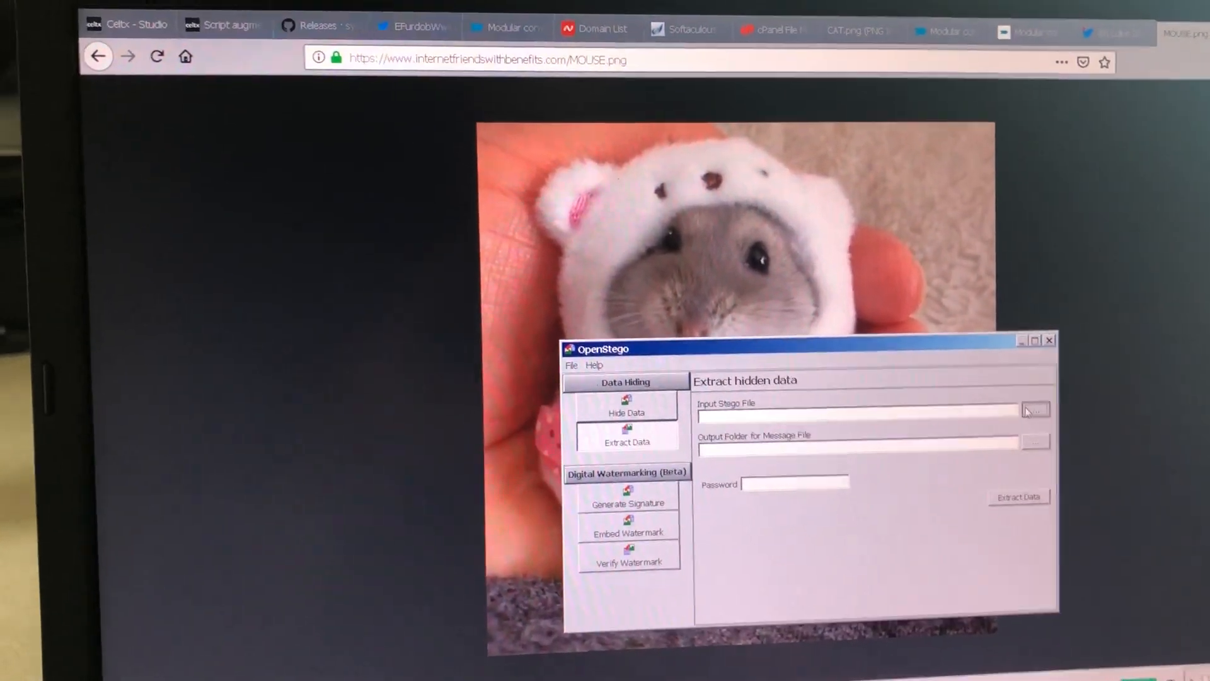
Extract the hidden mouse-and-cat.txt from MOUSE.png and dismiss the success message.
left_click(1036, 410)
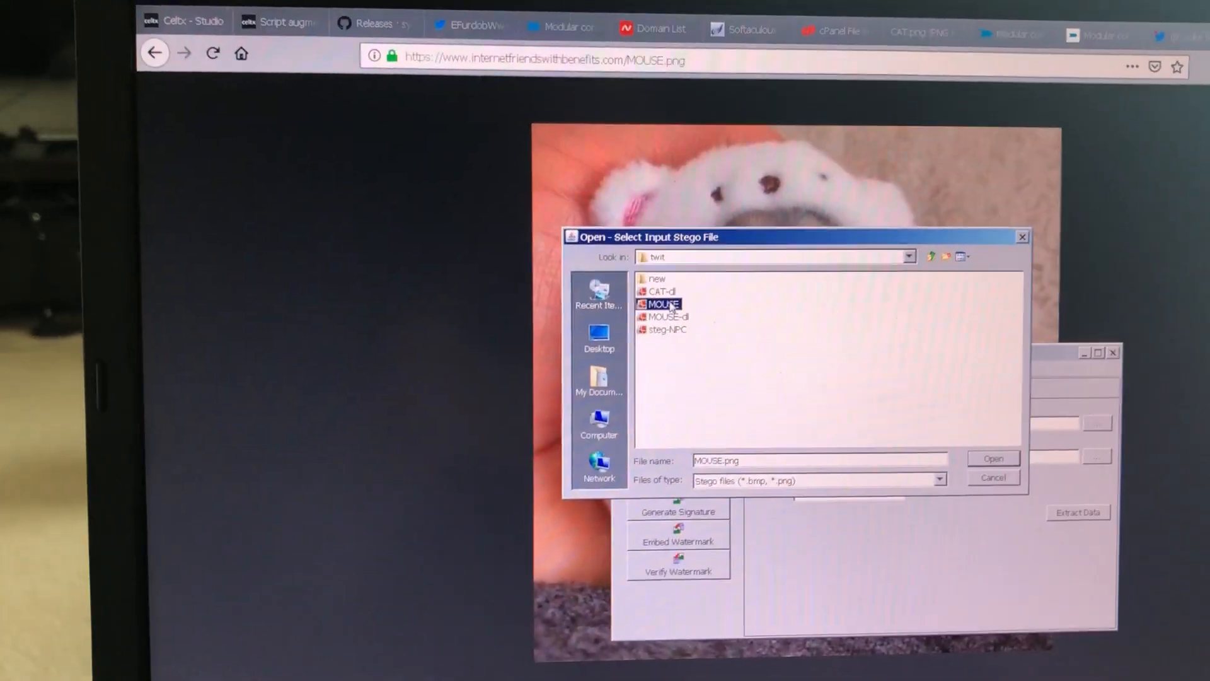
left_click(993, 457)
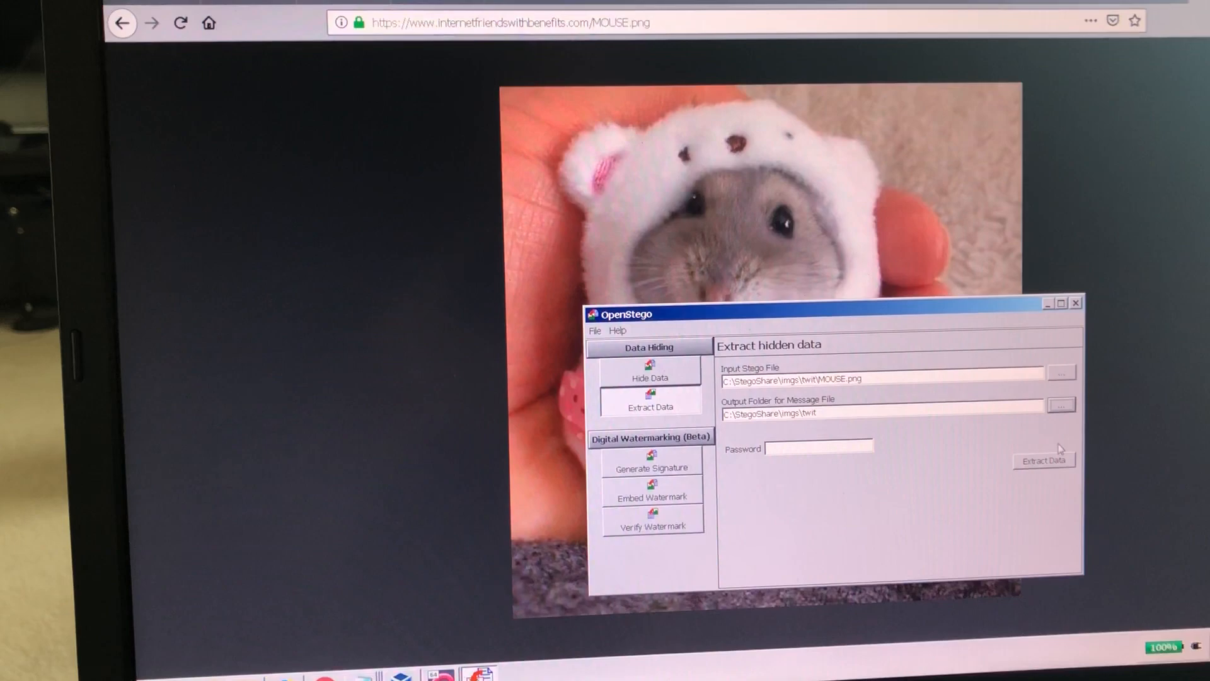
left_click(1042, 461)
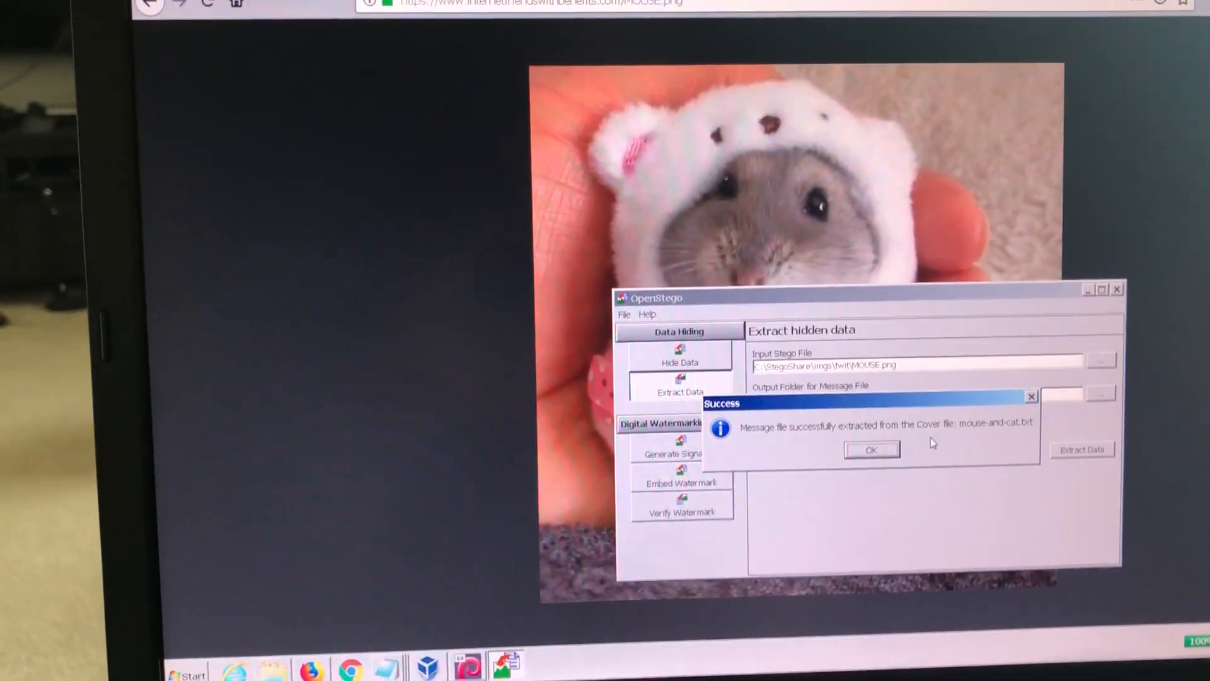
left_click(871, 449)
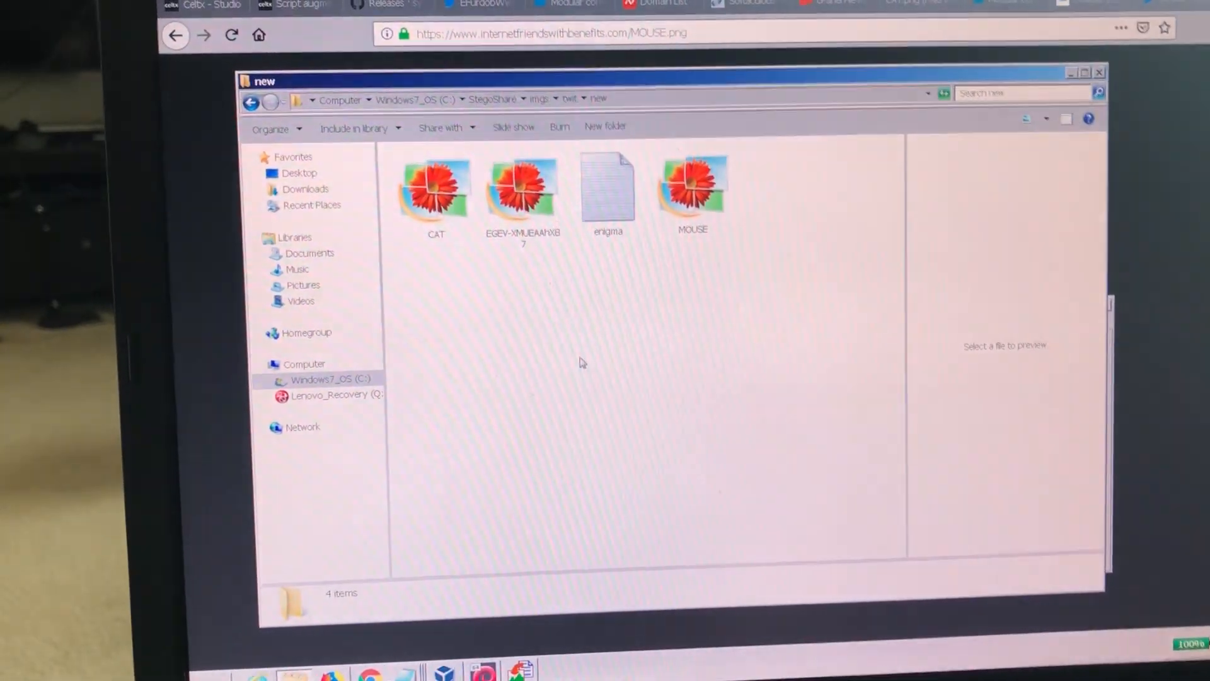
Open mouse-and-cat.txt in the twit folder, revealing the string QFNlYW5SRUNPTk5lcnk=.
right_click(583, 363)
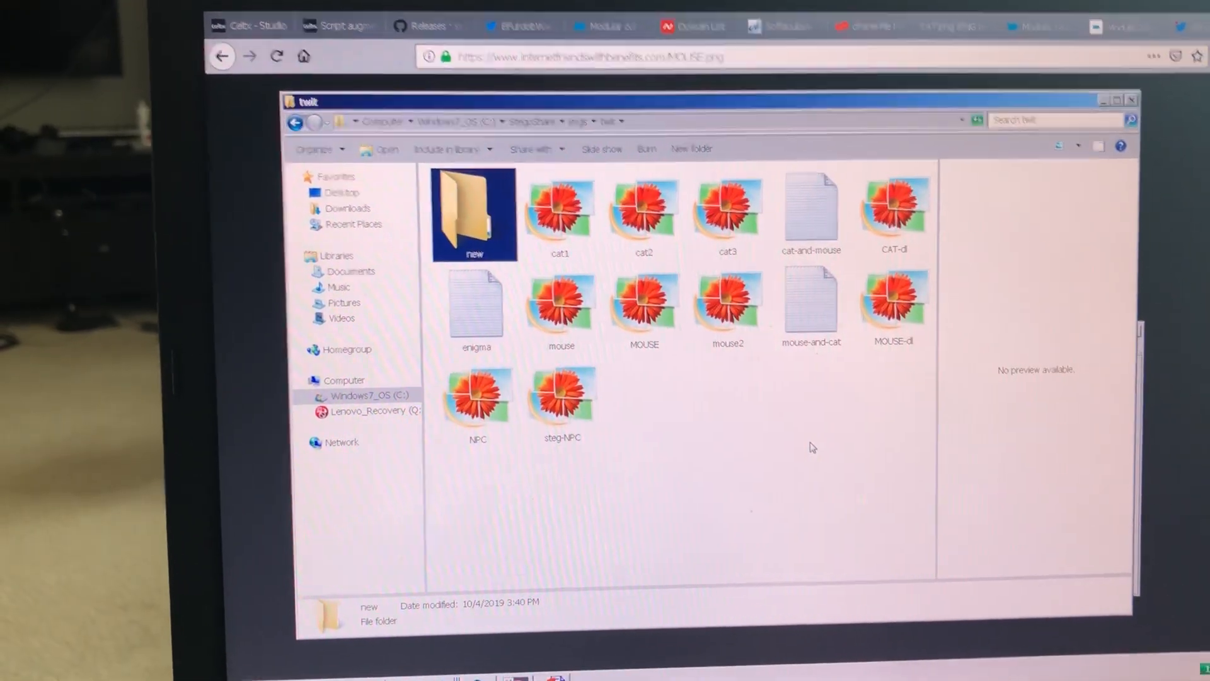
left_click(811, 309)
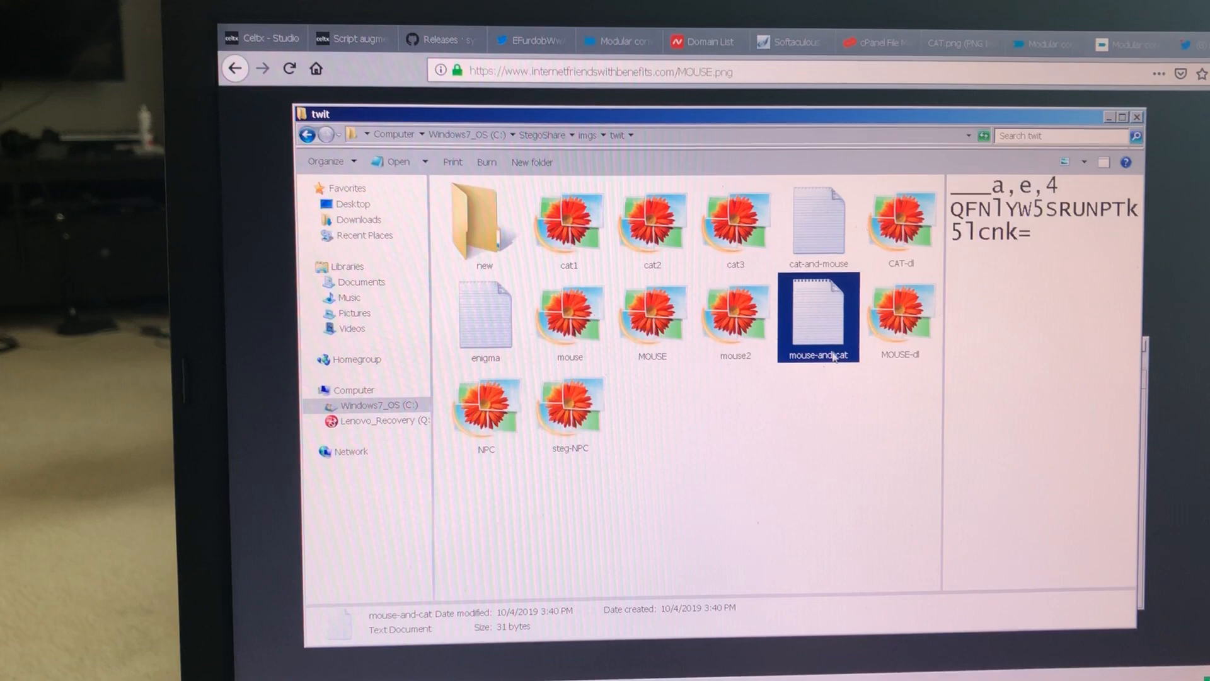
double_click(816, 318)
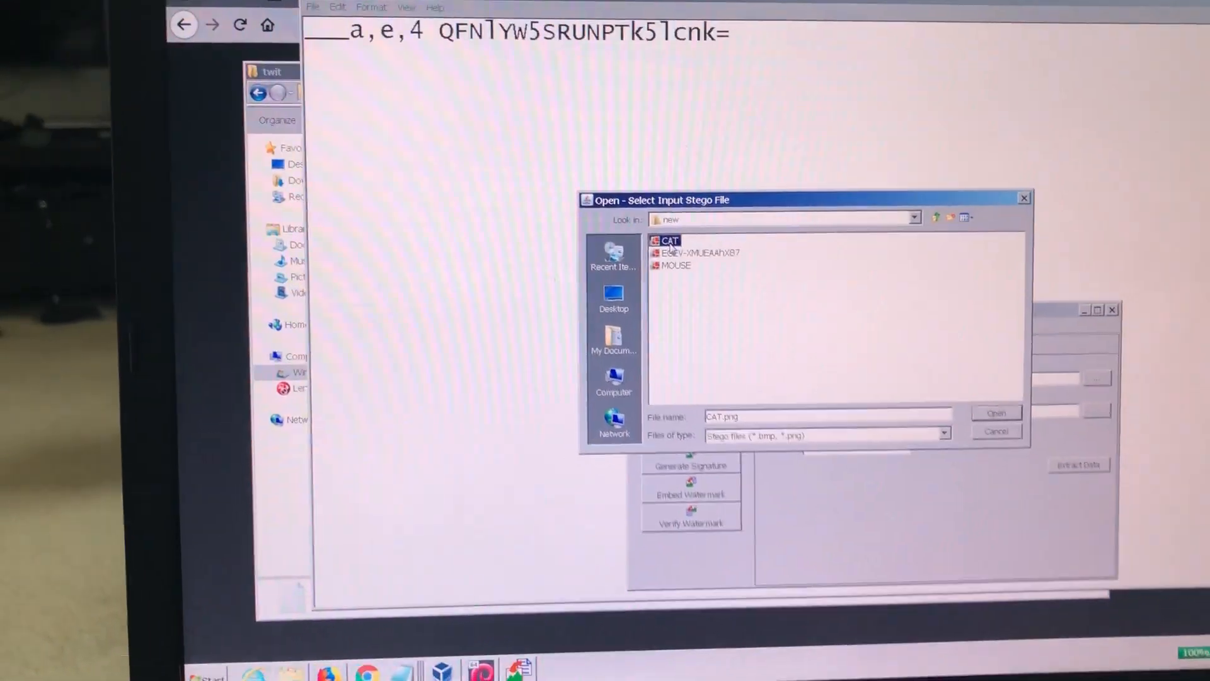
Select CAT.png from the new folder as the input stego file.
left_click(996, 413)
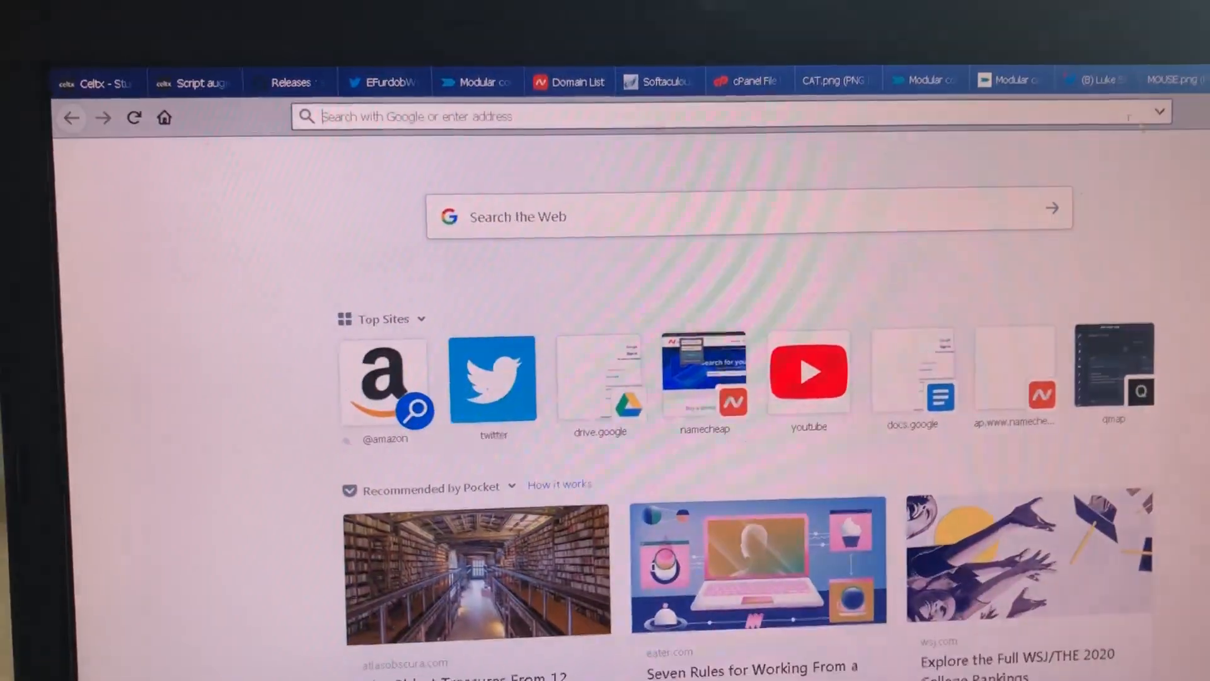
Enter twitter.com/ in the new tab's address bar.
type("cry")
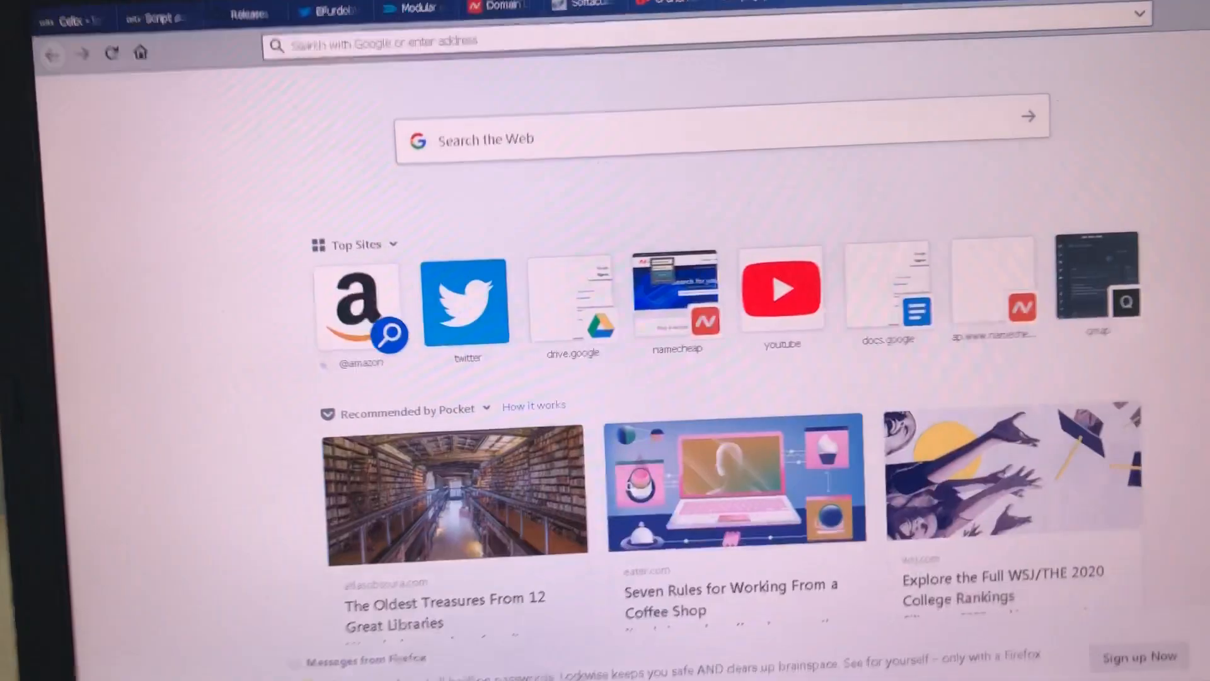
type("twitter.com/")
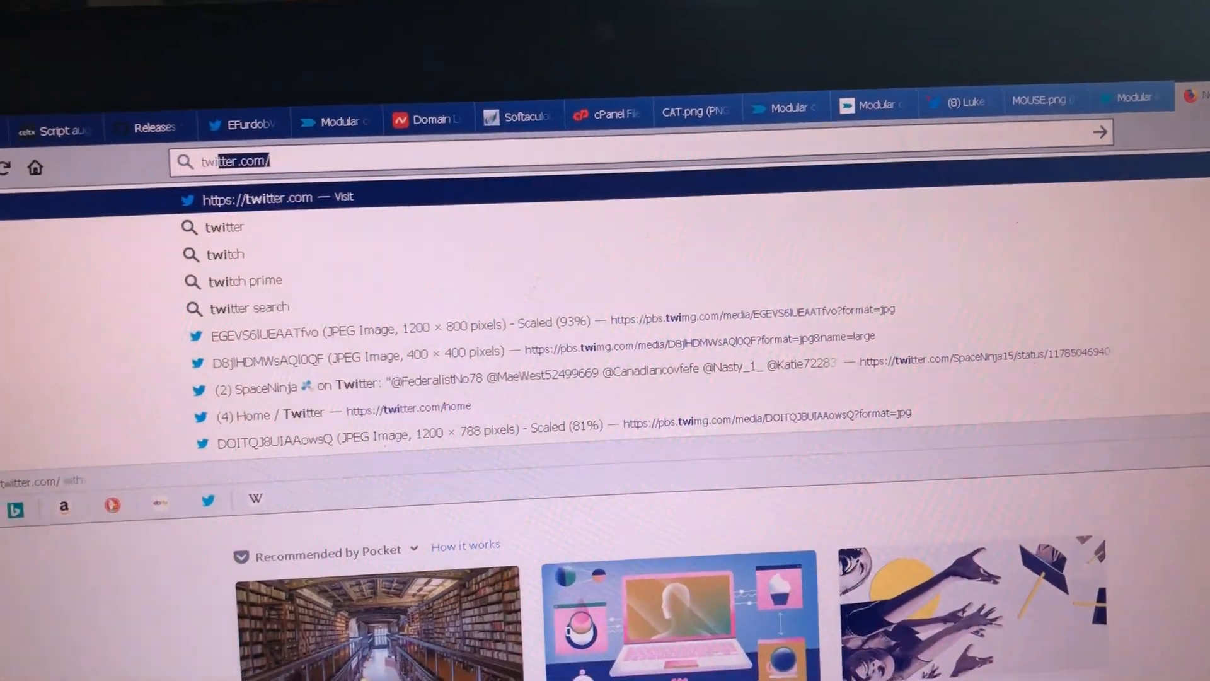